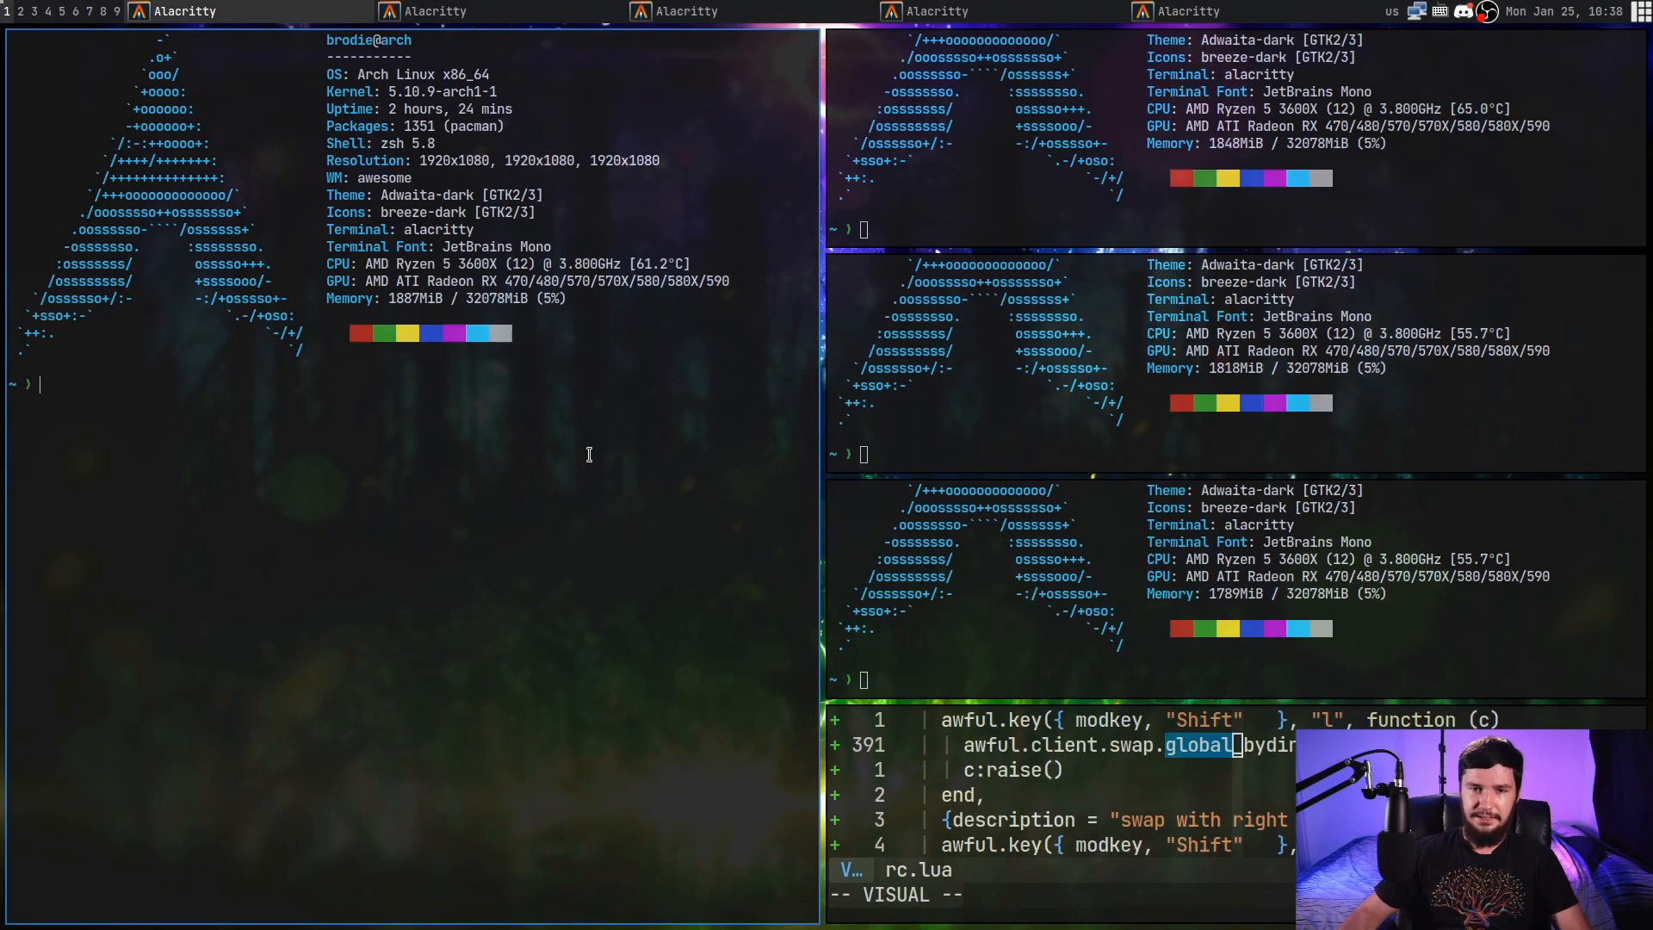
mouse_move(685, 447)
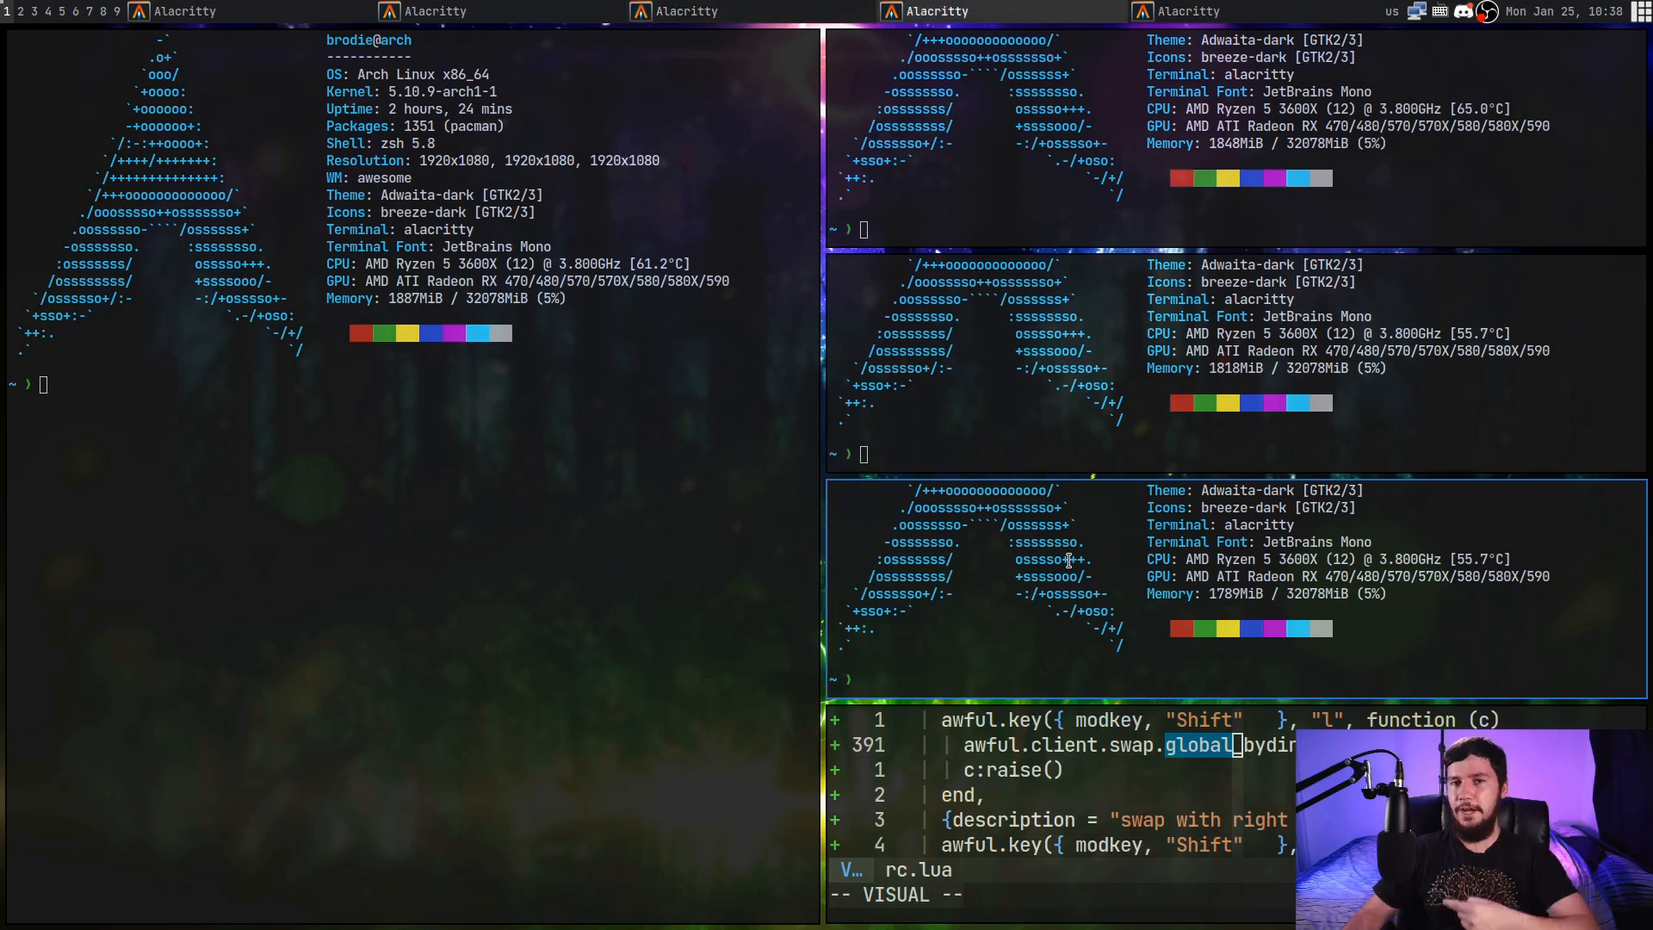
mouse_move(1072, 565)
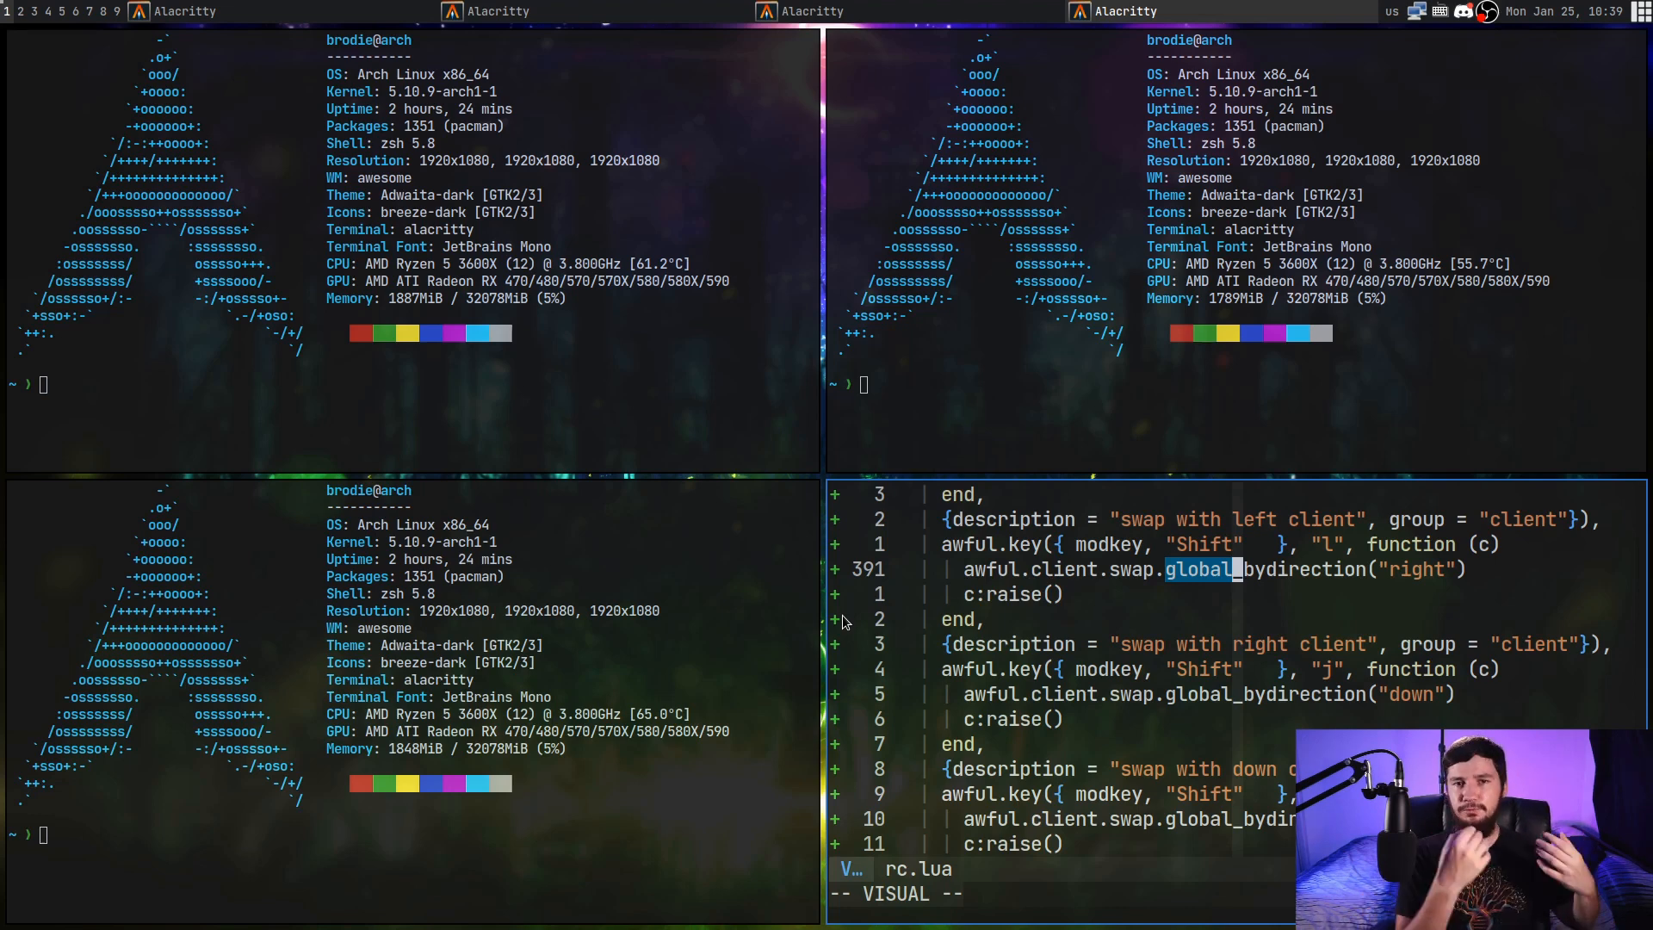
mouse_move(1113, 669)
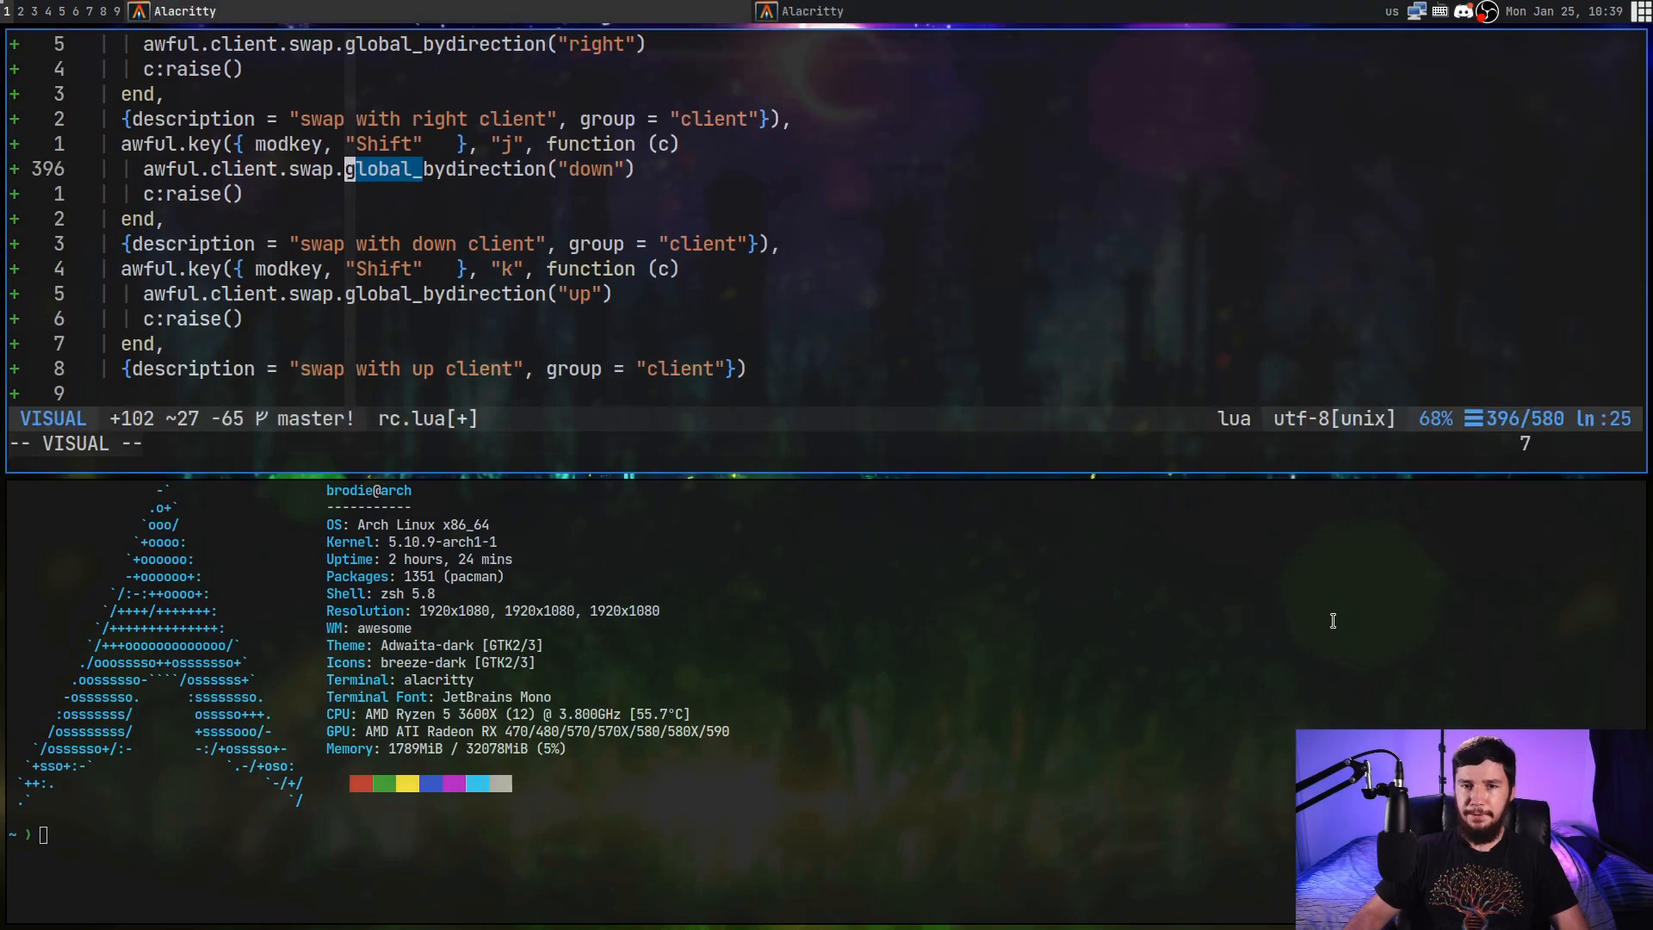
mouse_move(1160, 747)
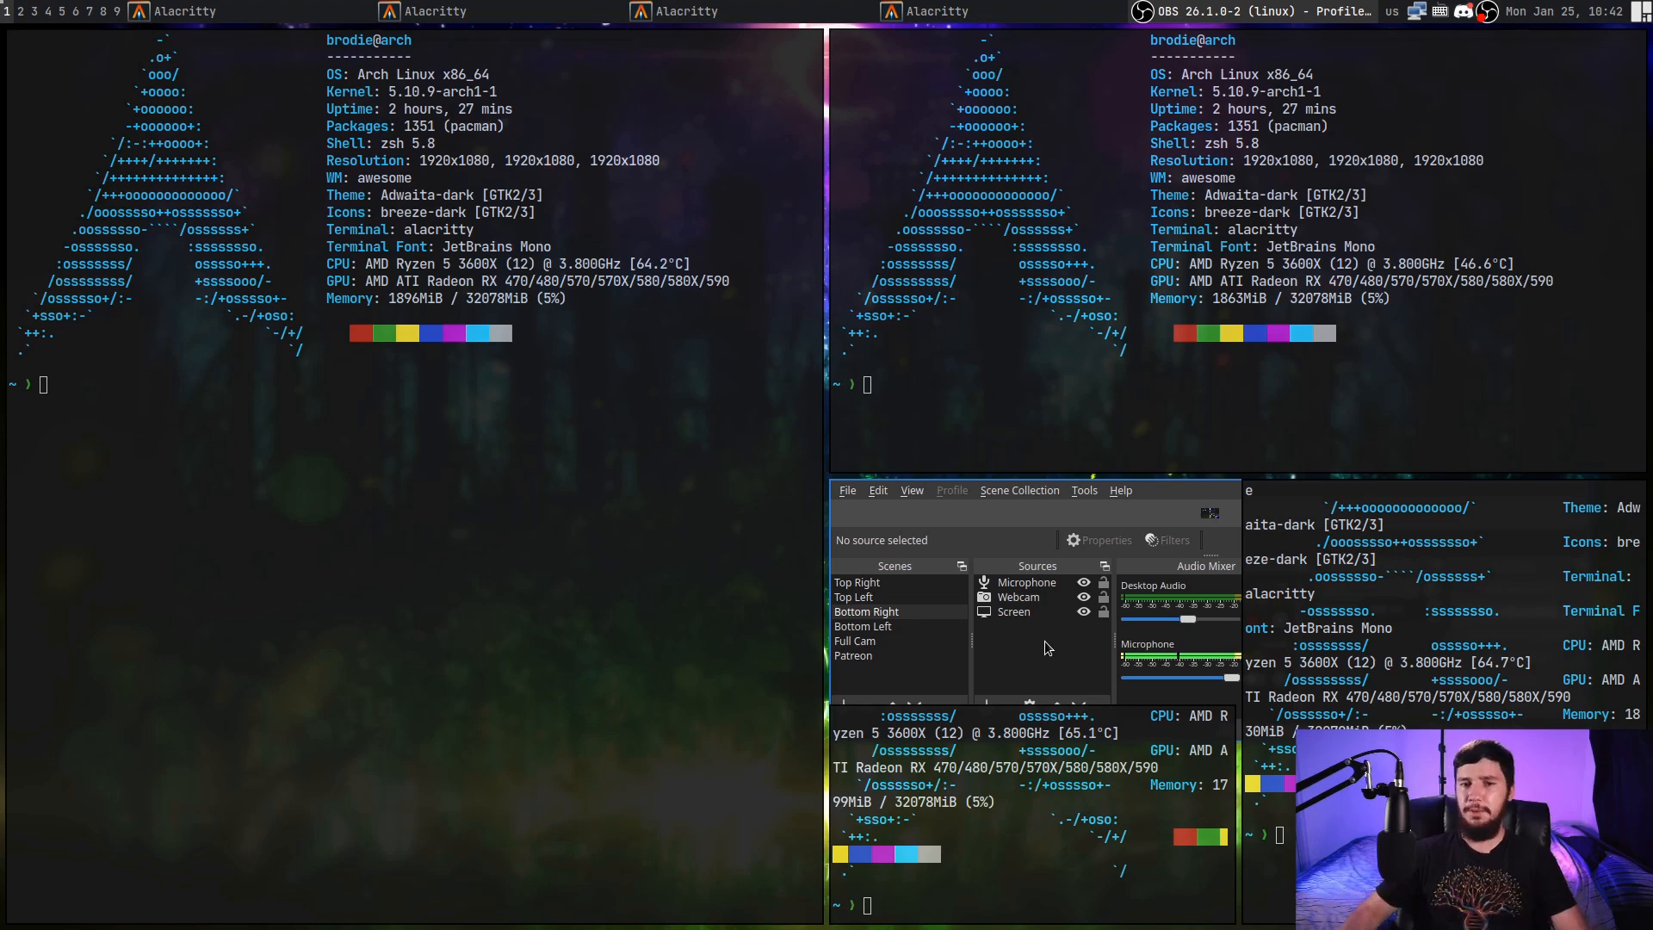
mouse_move(1043, 611)
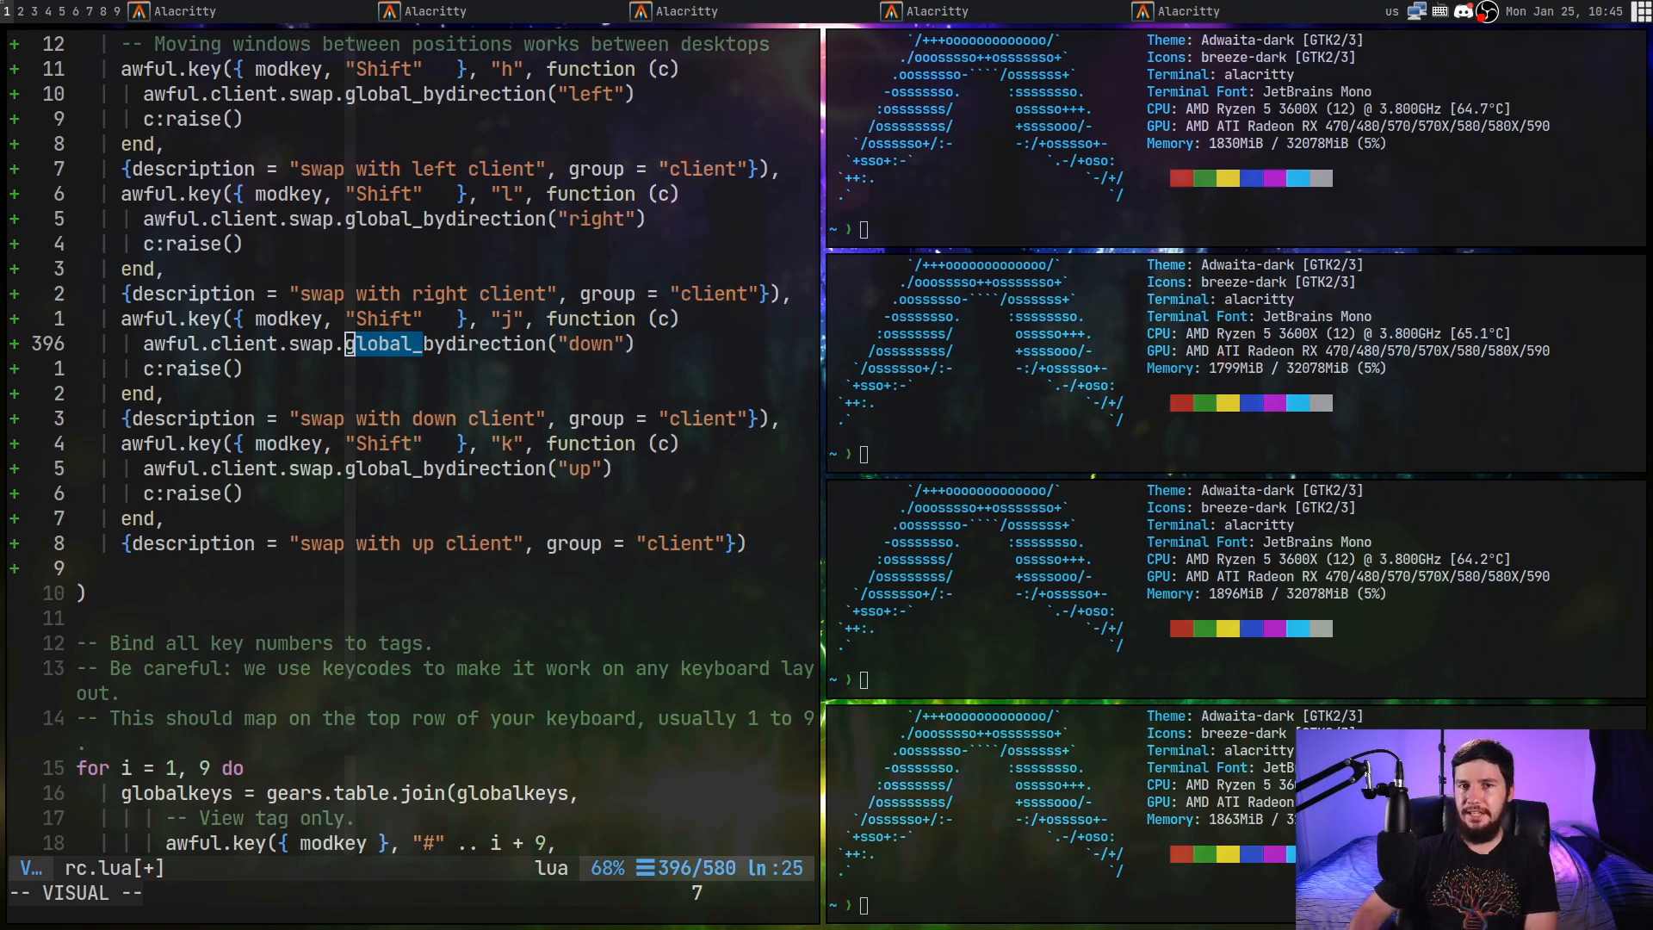
mouse_move(672, 634)
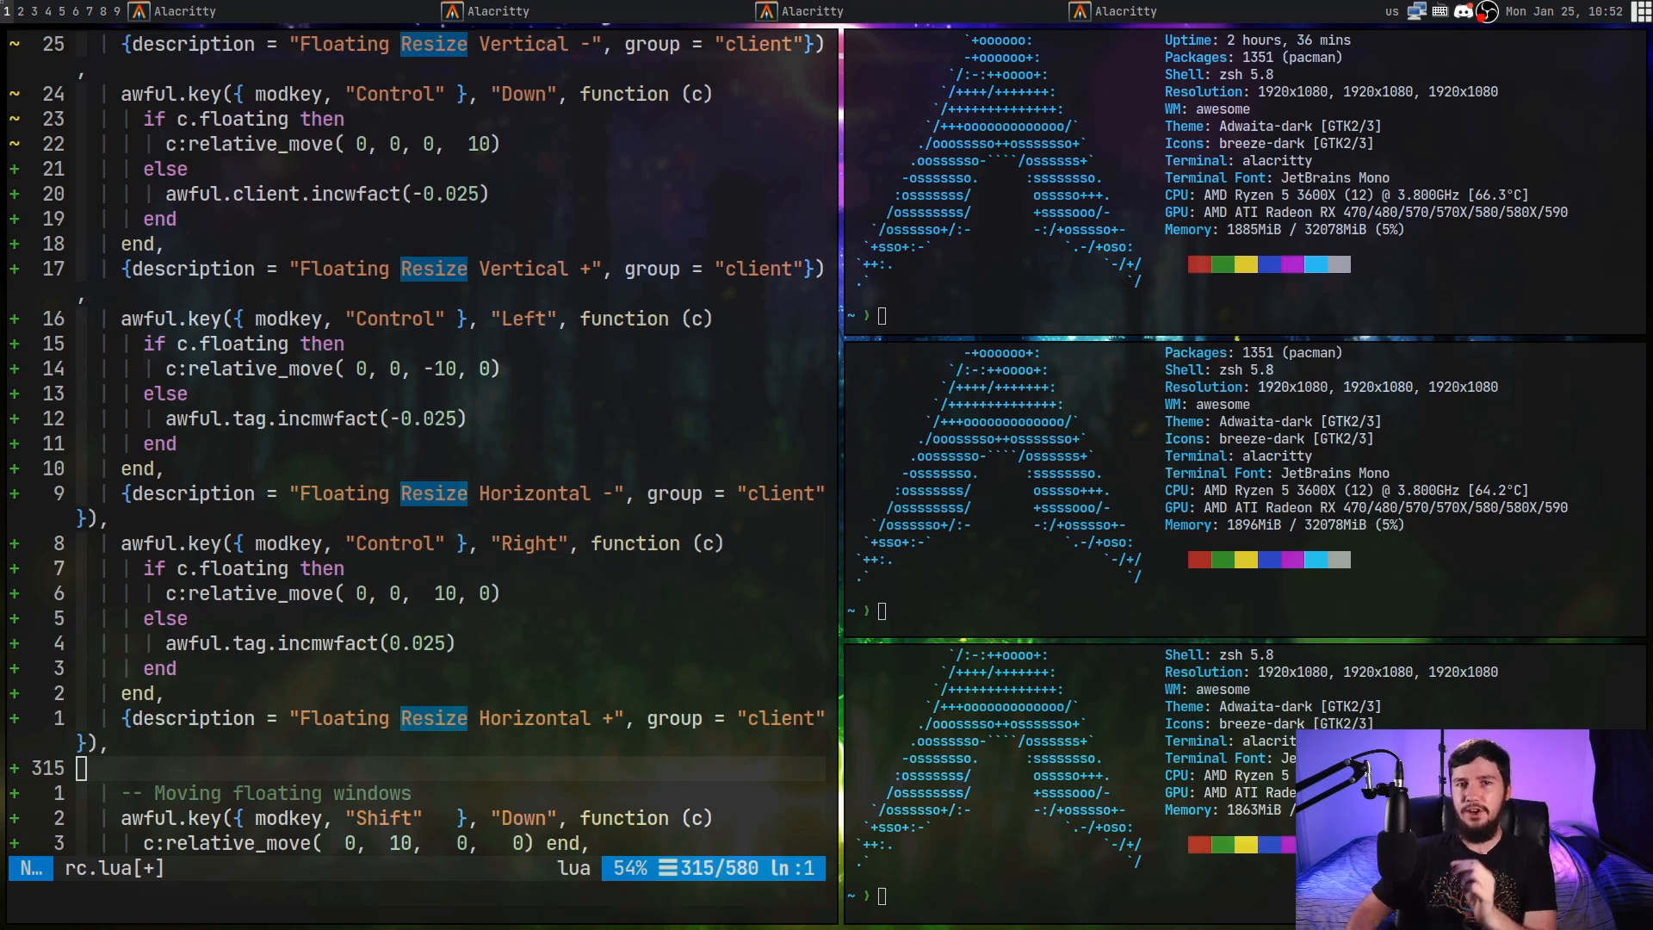
click(997, 175)
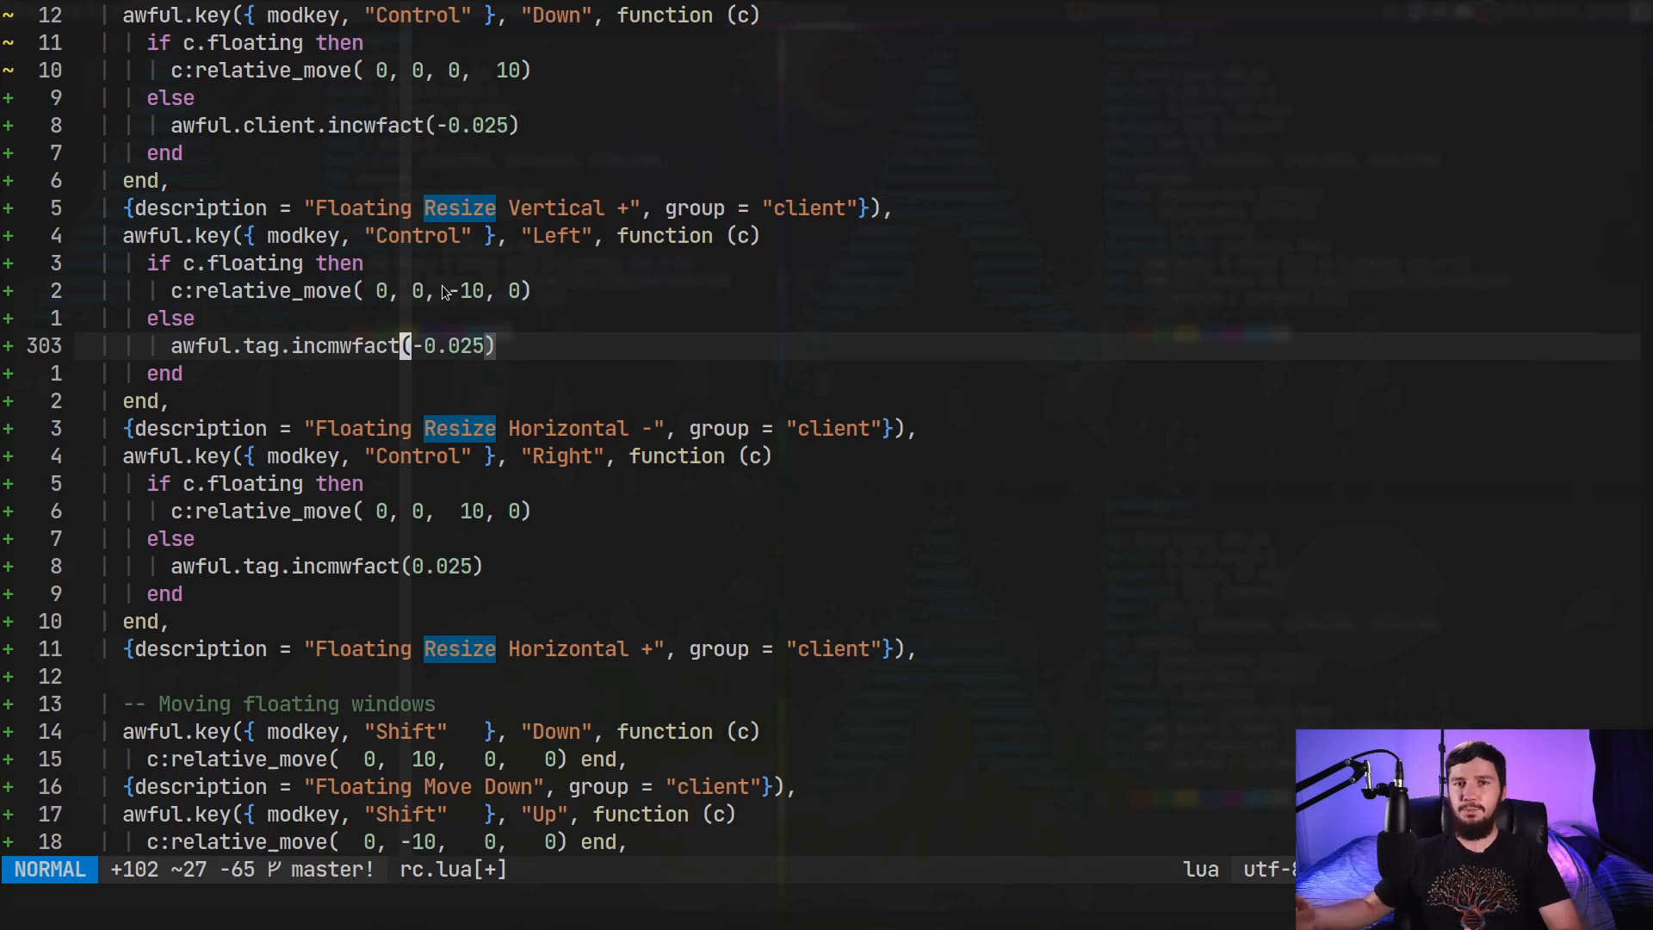
mouse_move(235, 297)
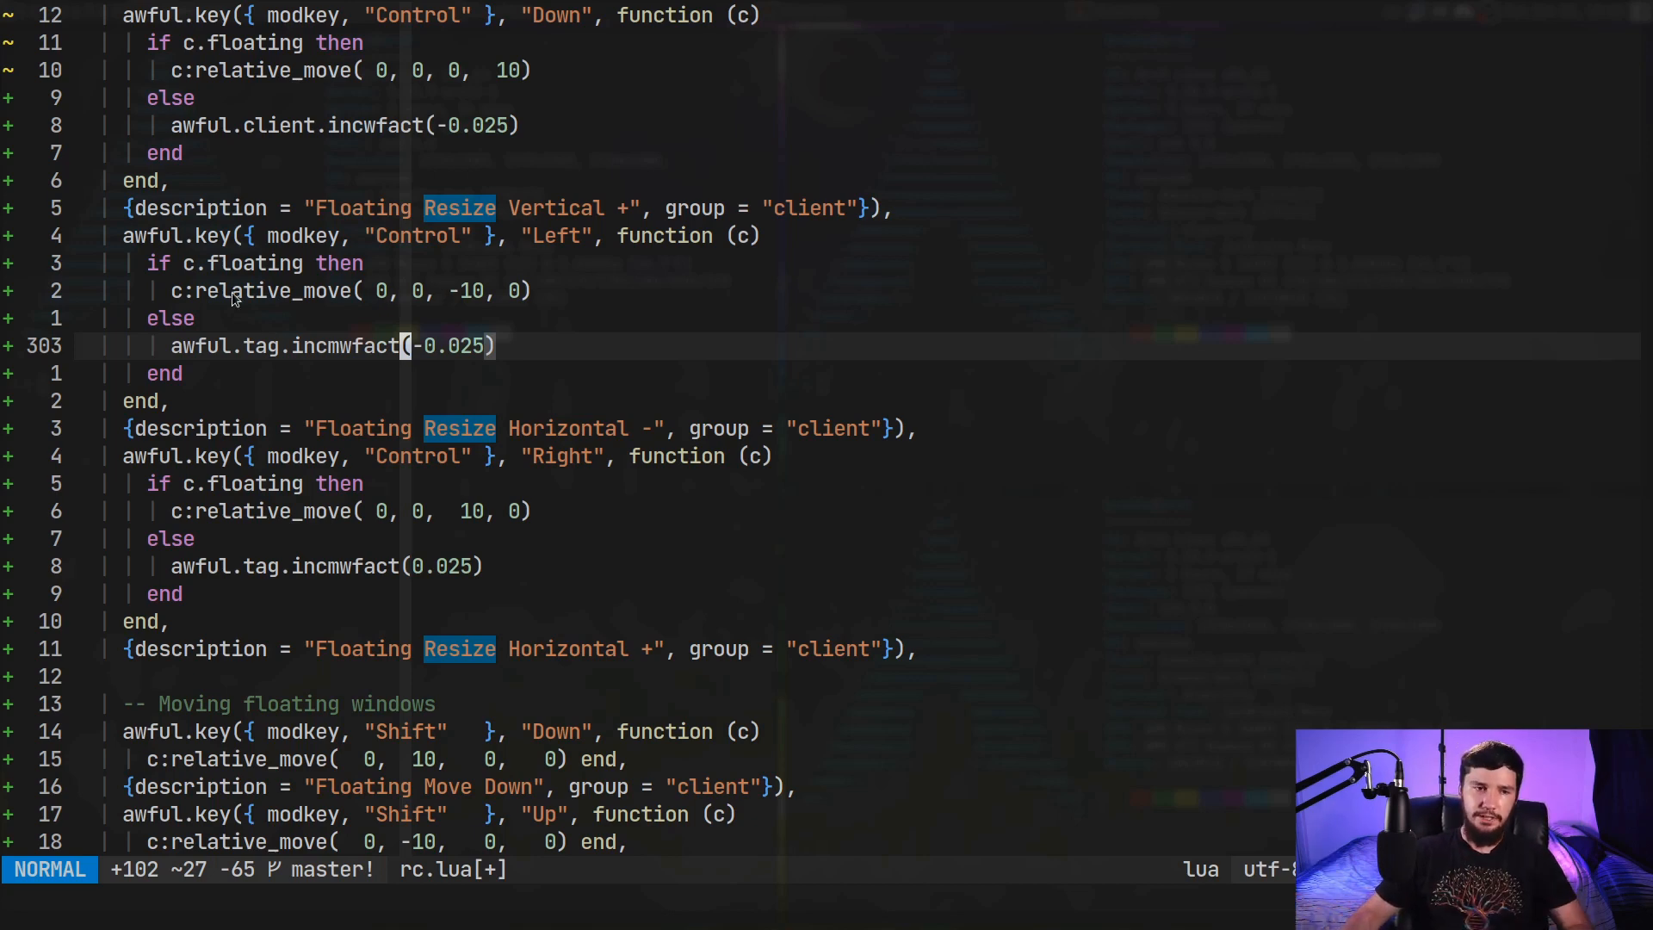
key(v)
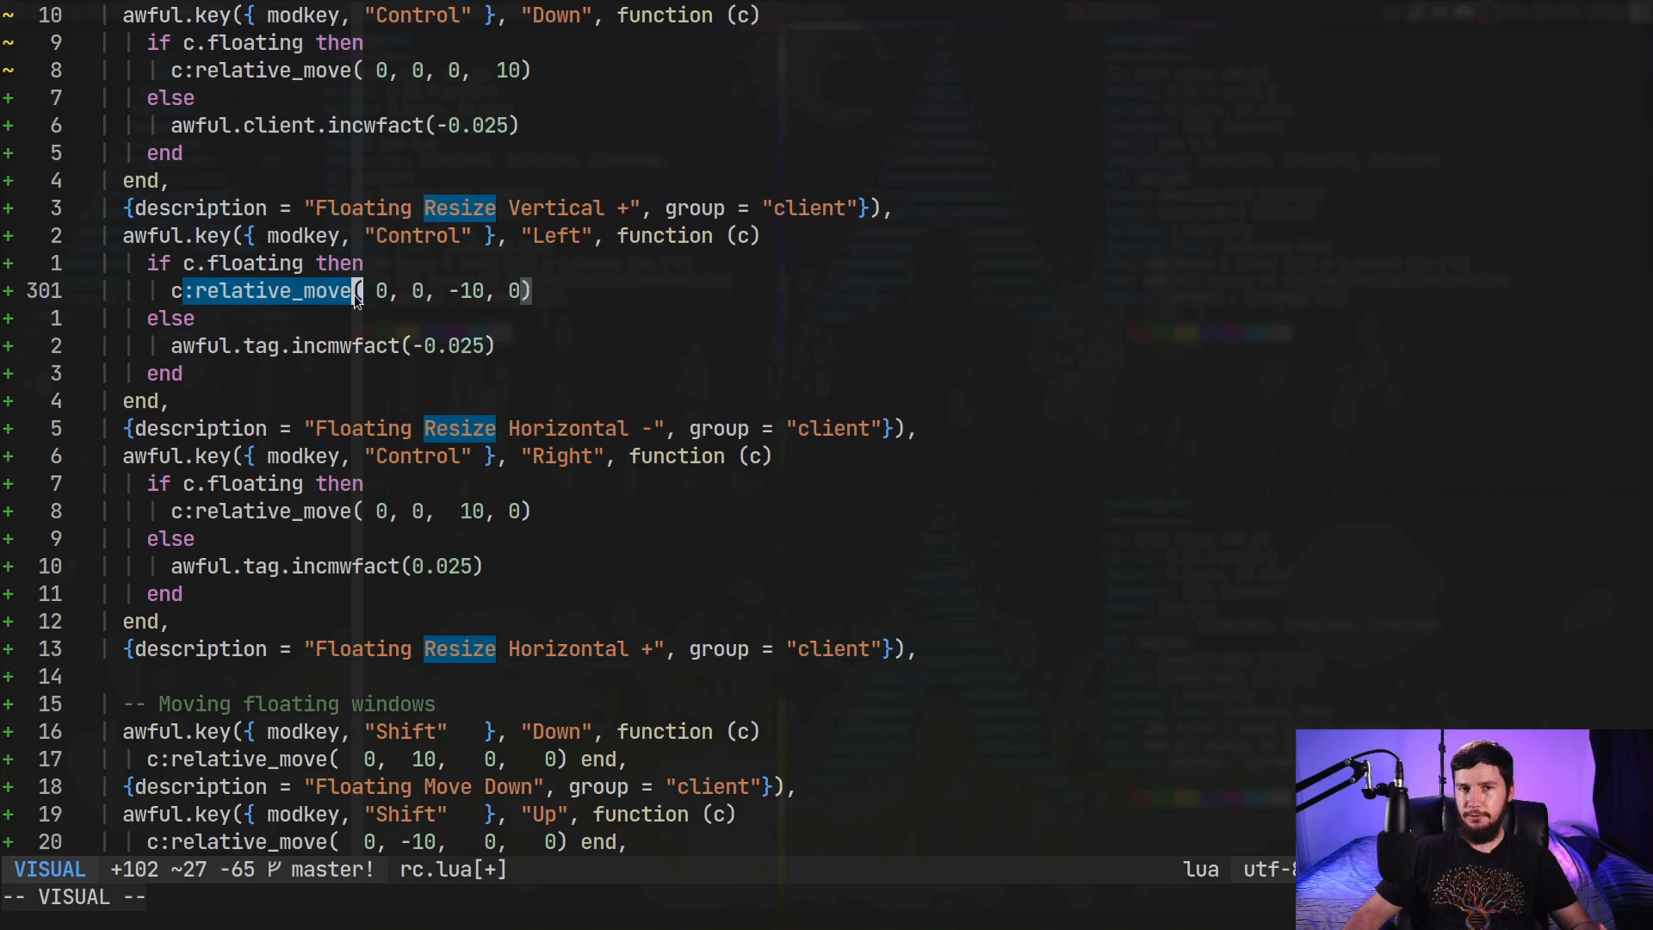
mouse_move(344, 334)
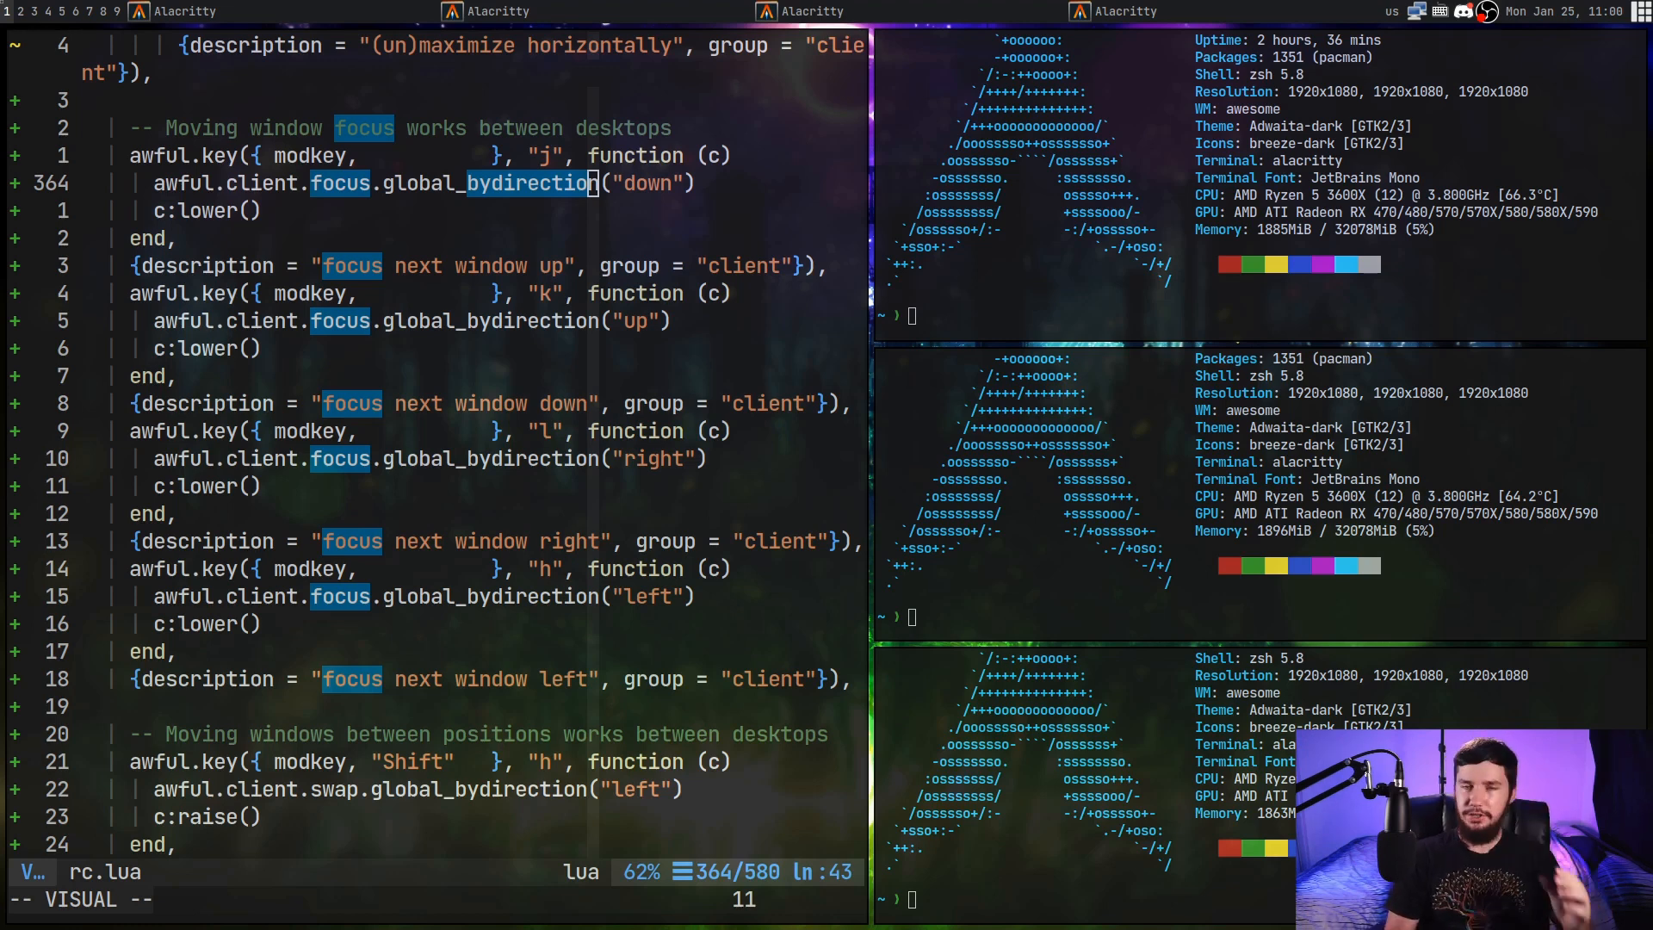
mouse_move(380, 191)
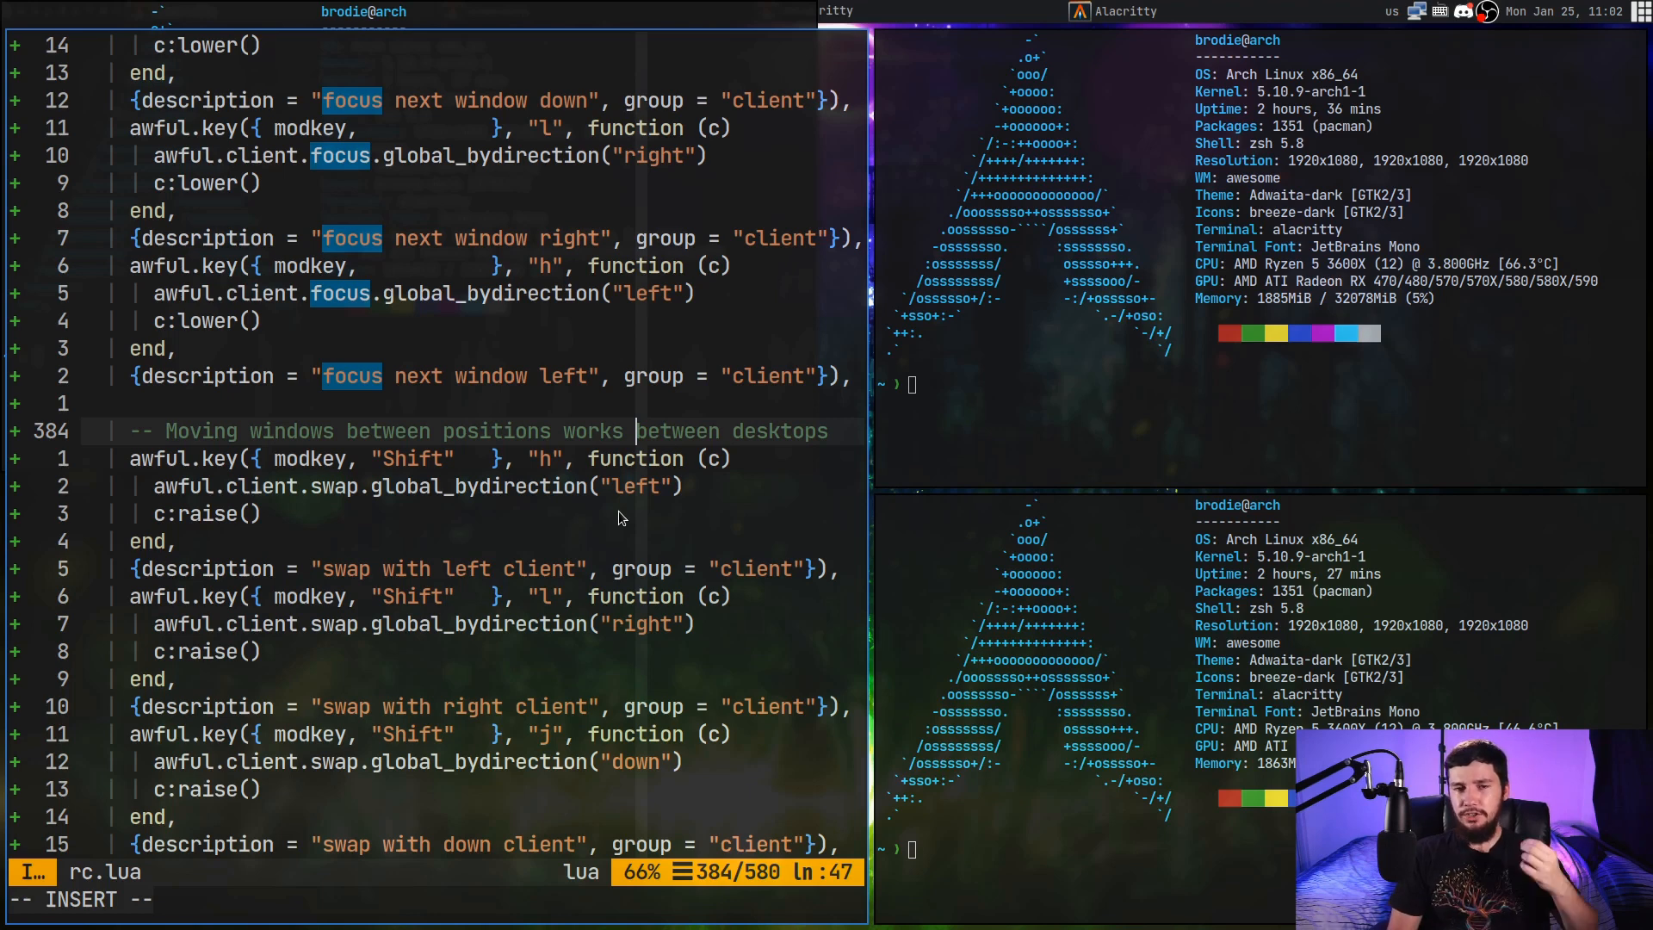
key(Escape)
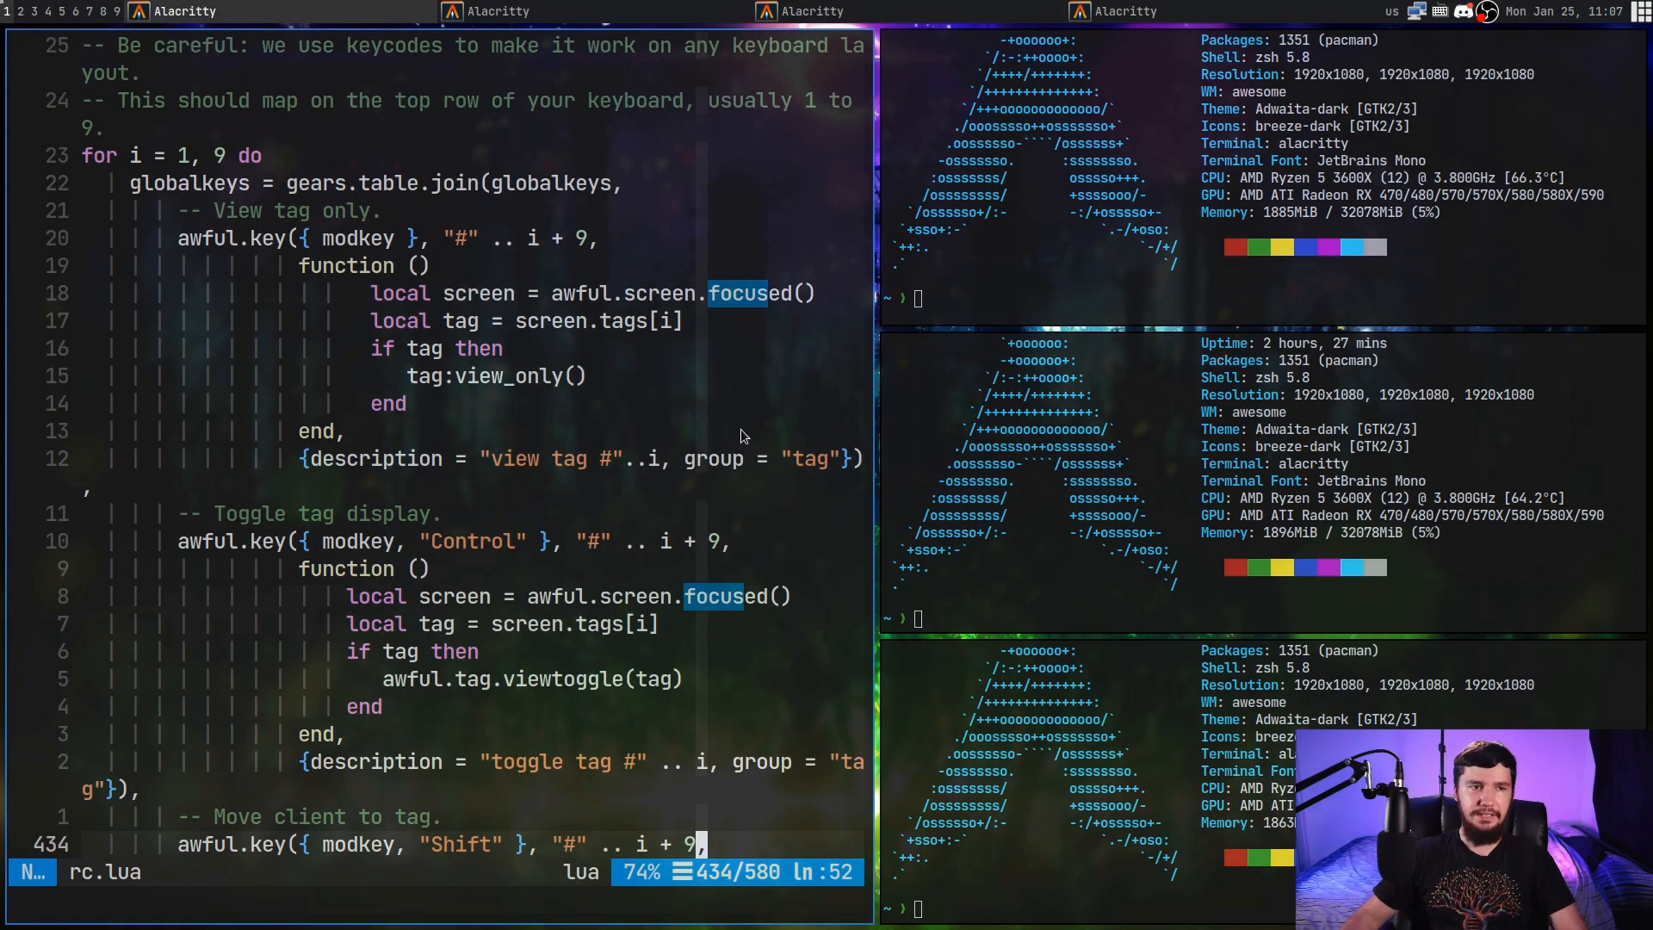
mouse_move(697, 422)
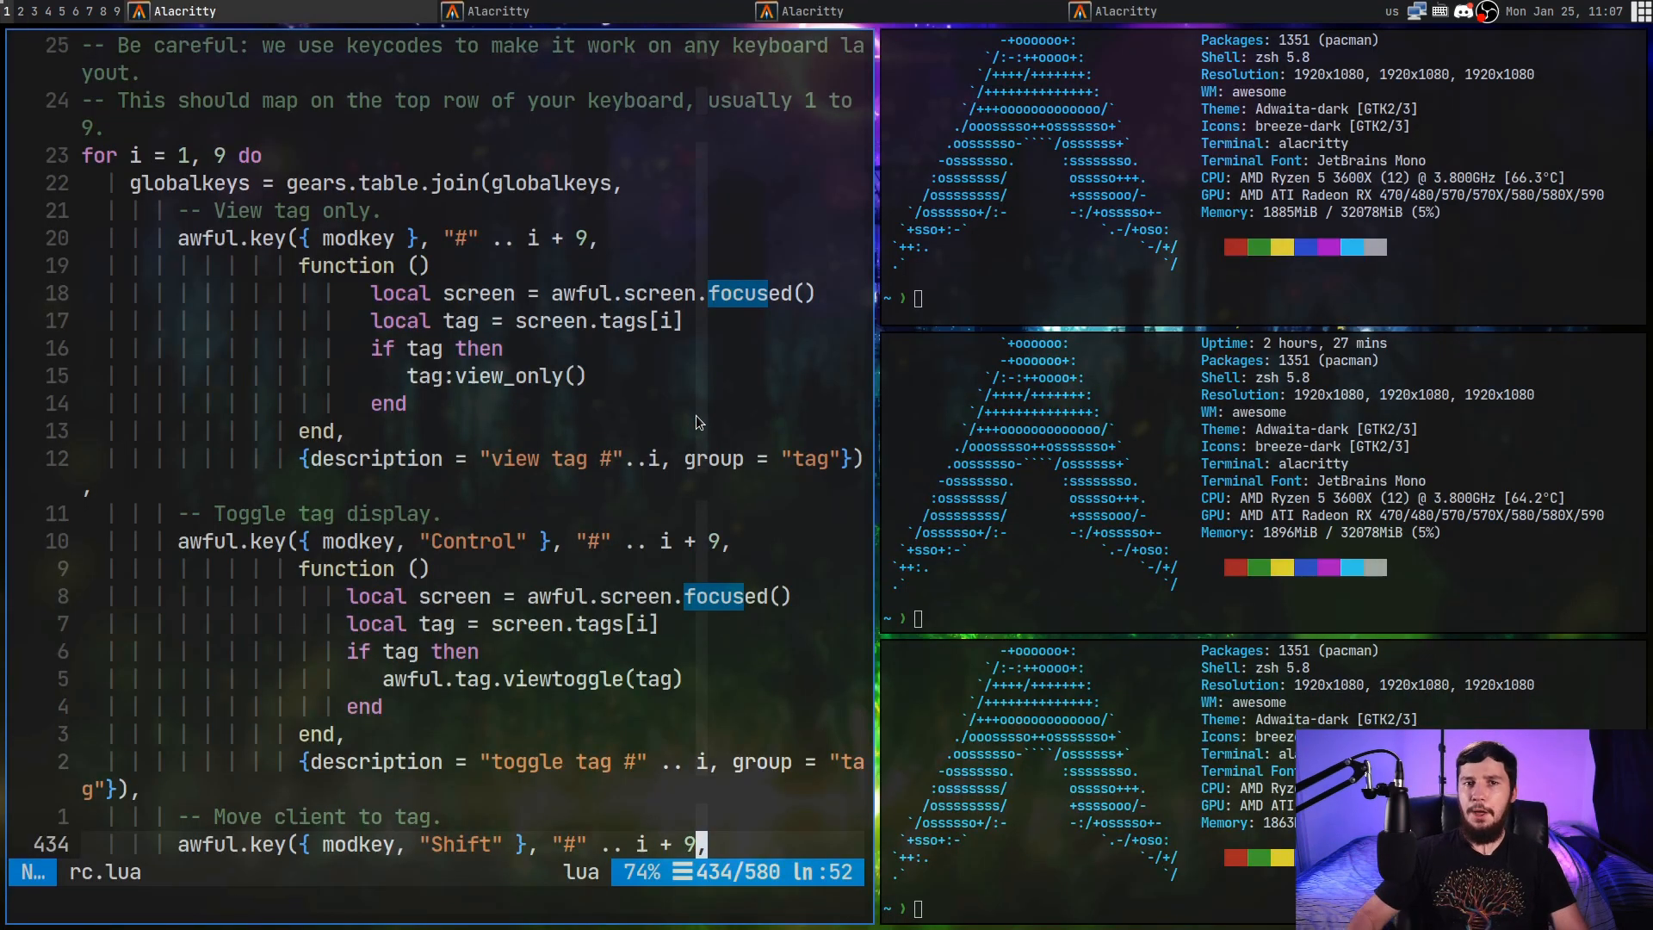
mouse_move(712, 438)
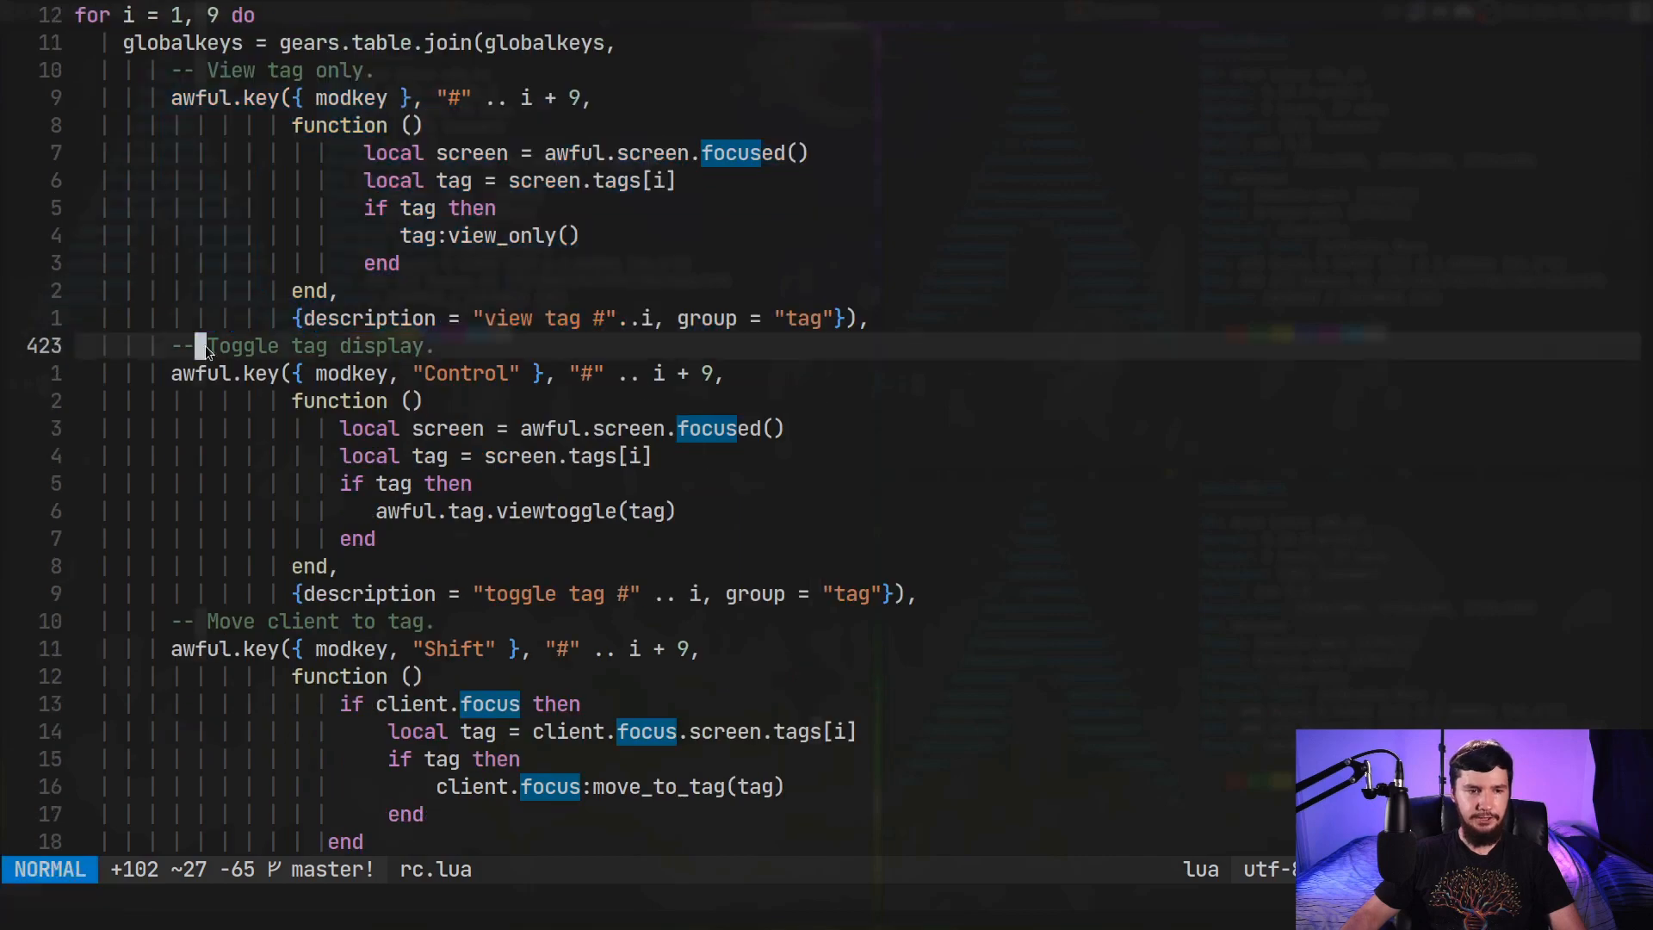
key(V)
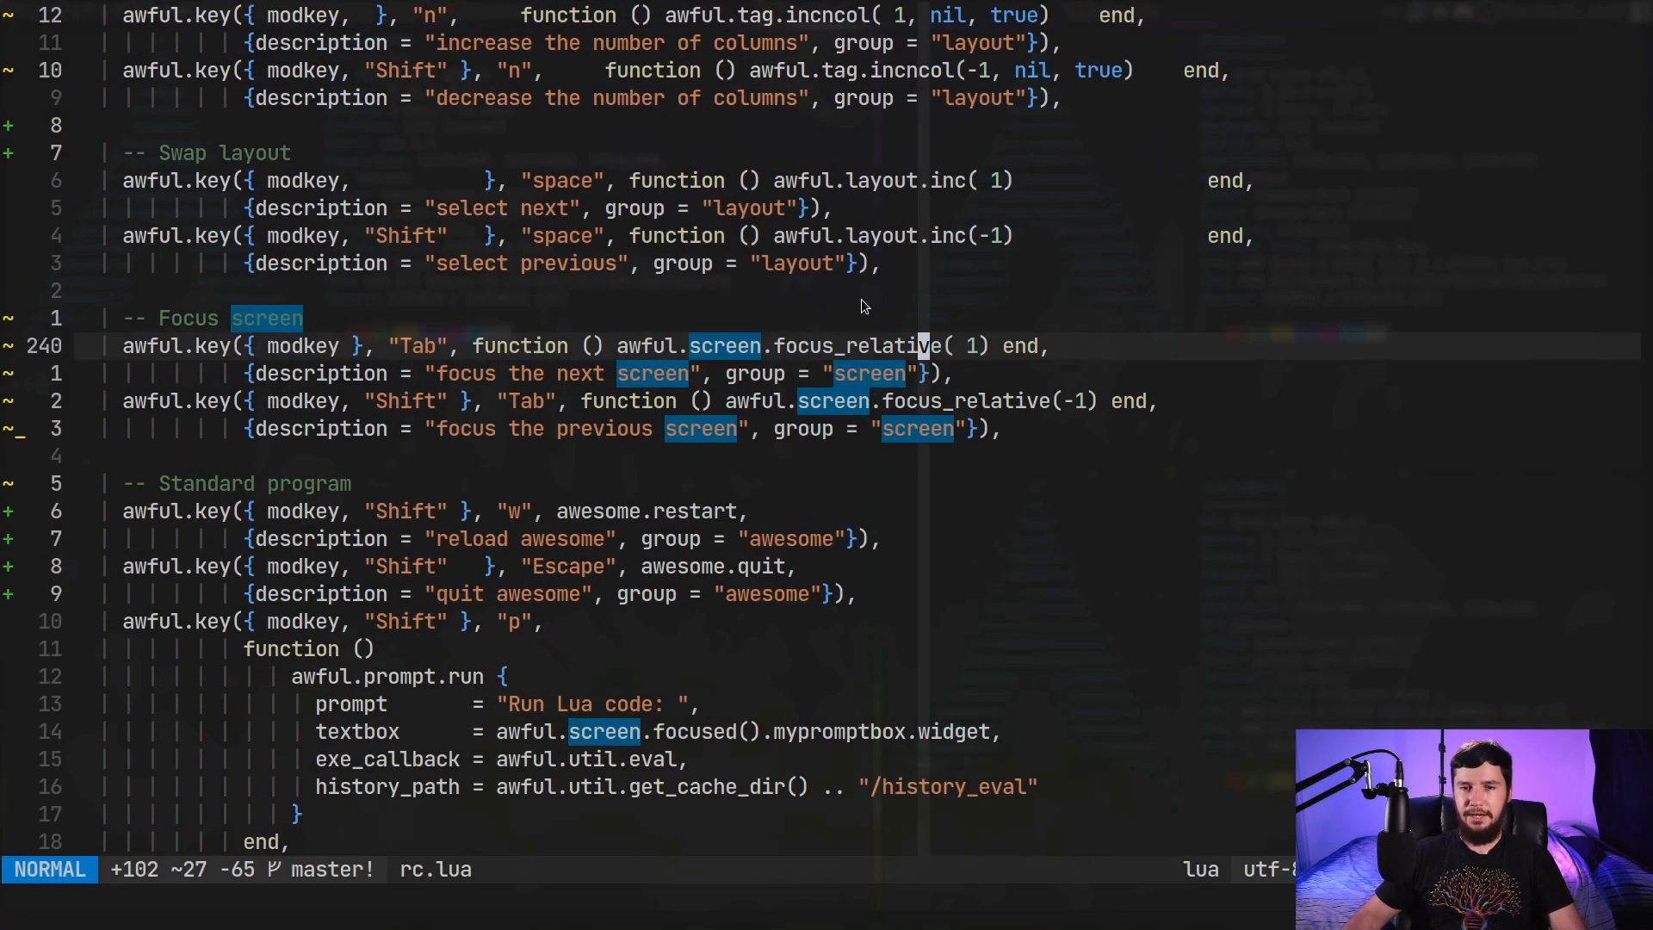
key(v)
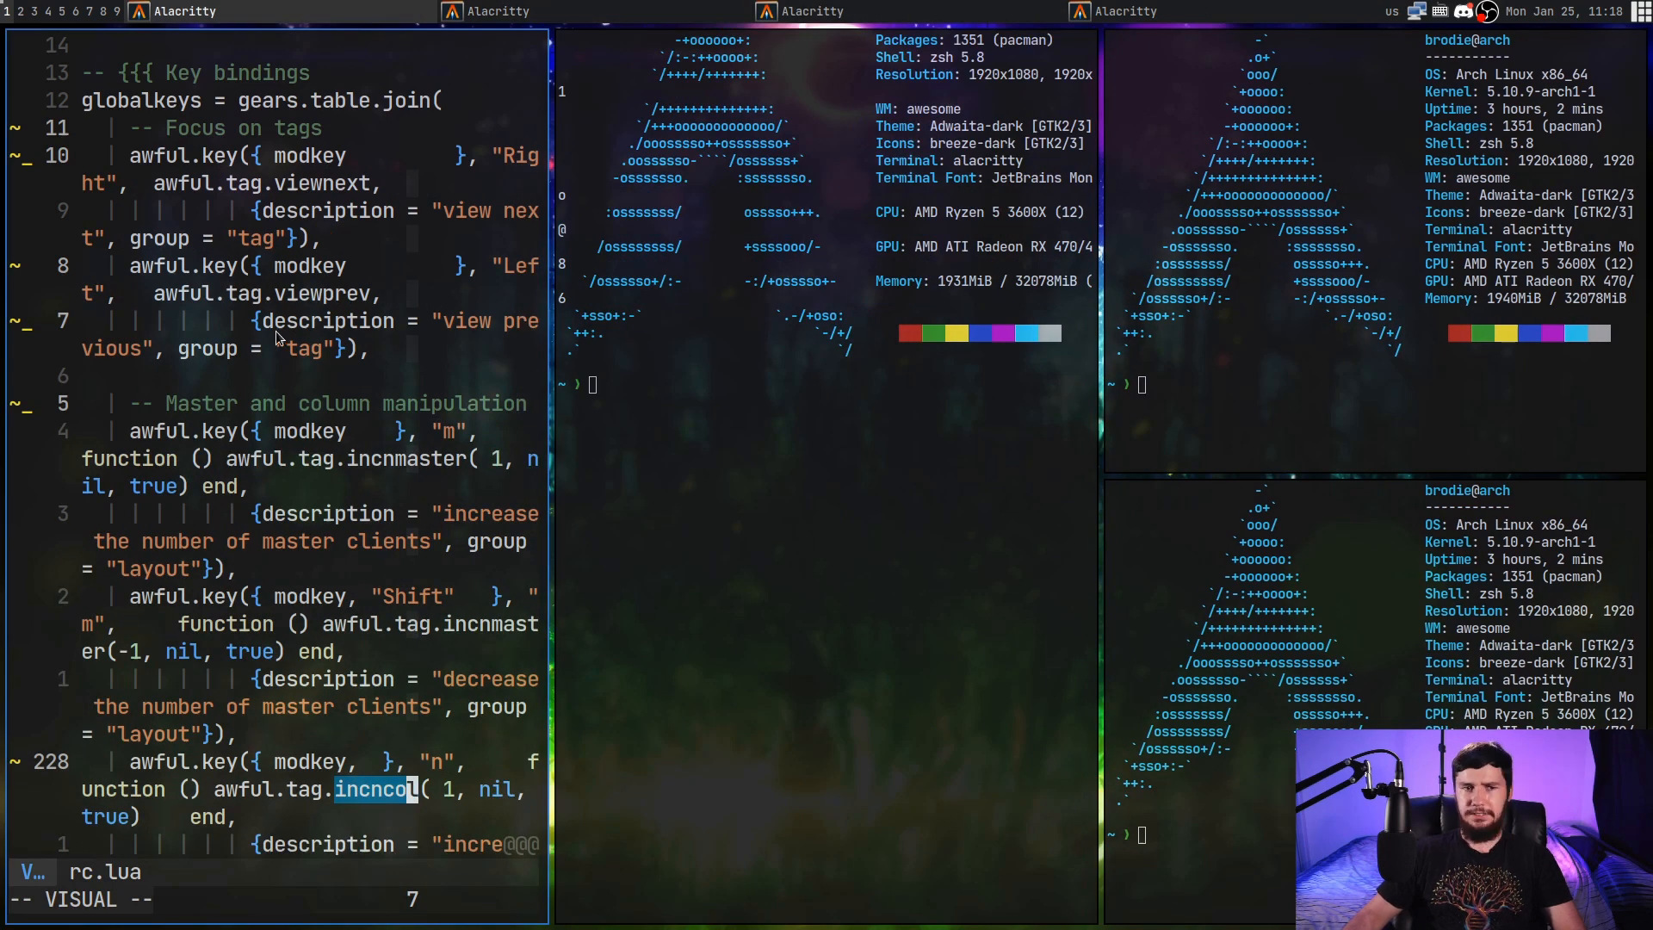
mouse_move(360, 329)
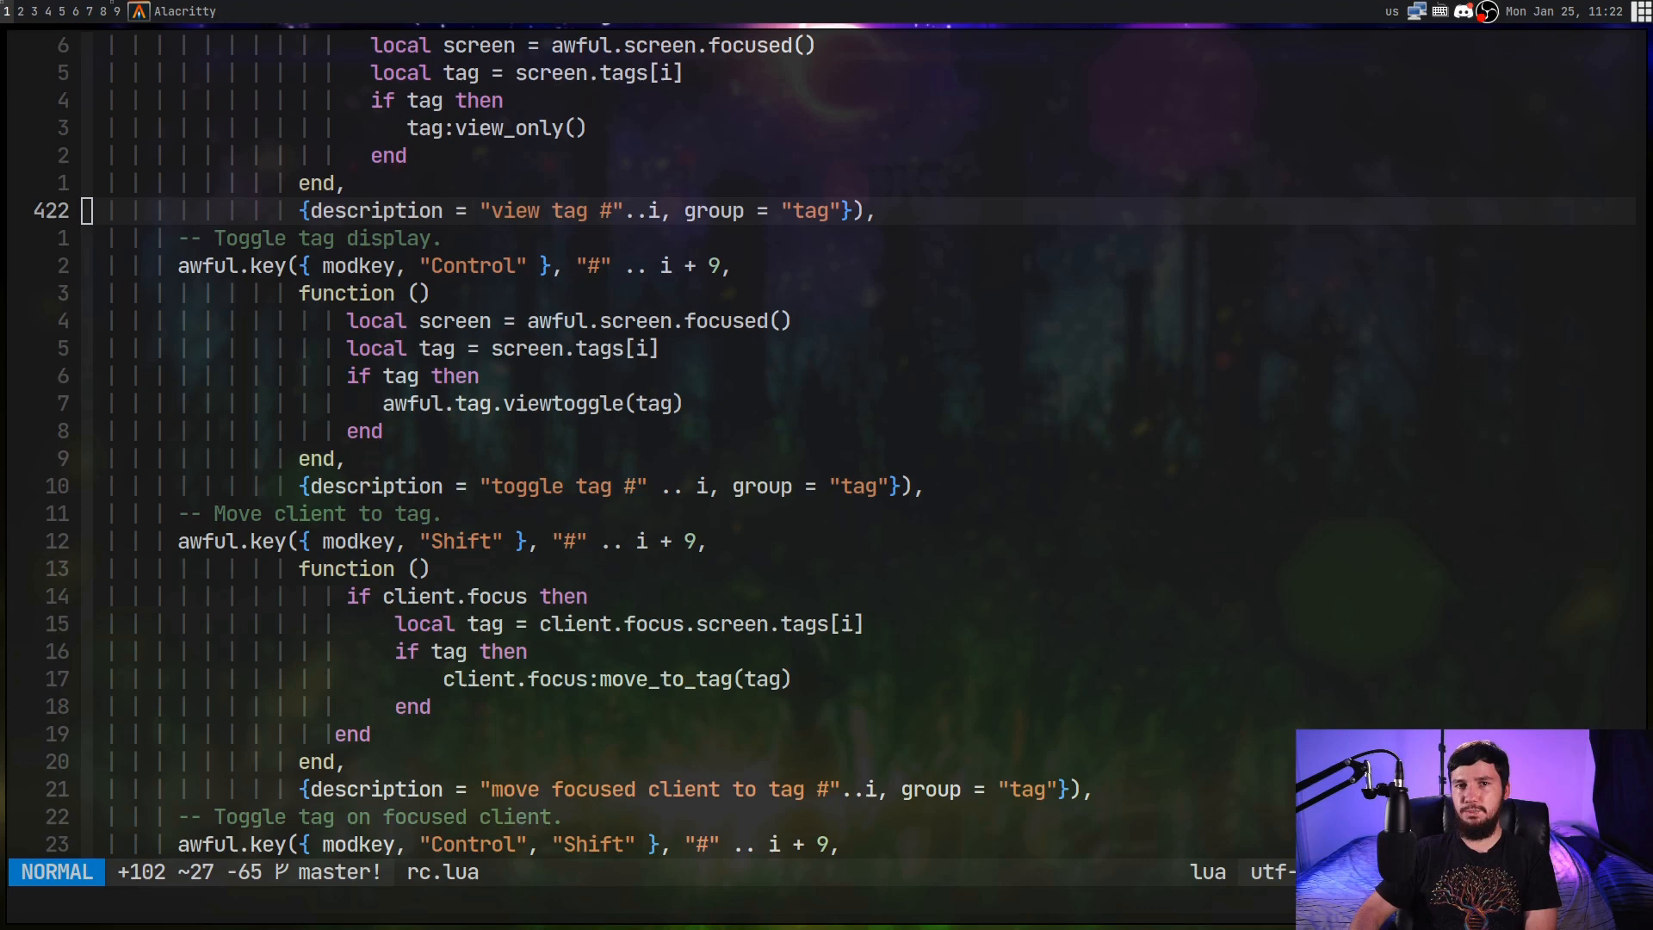
mouse_move(560, 275)
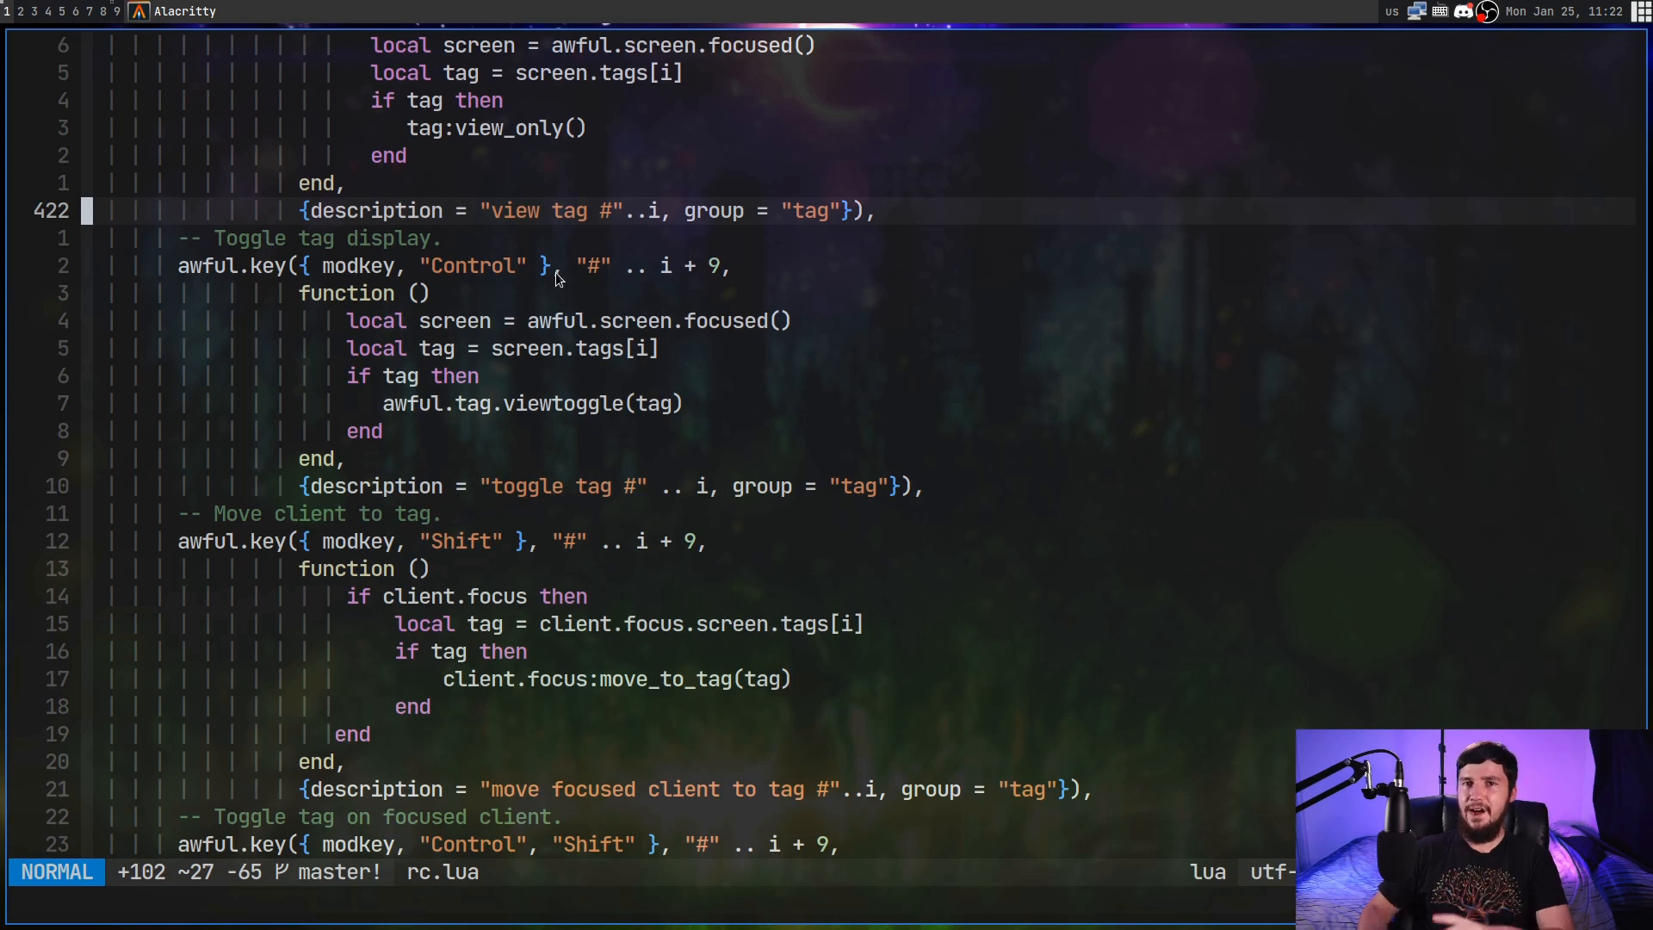
mouse_move(679, 301)
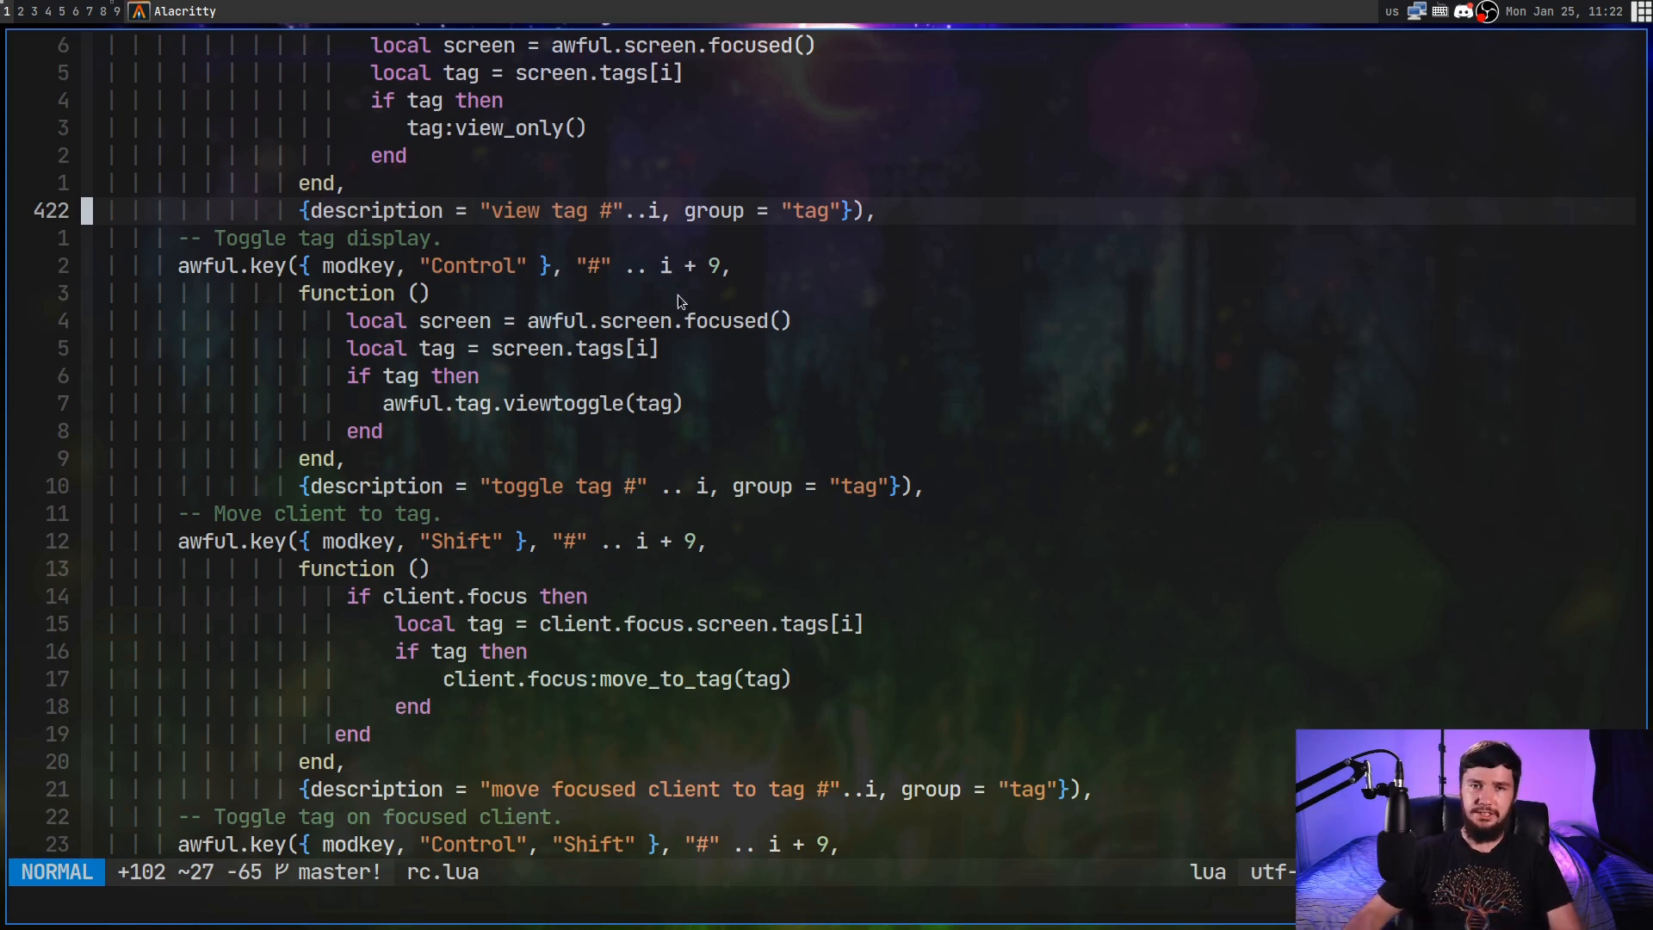
mouse_move(138, 30)
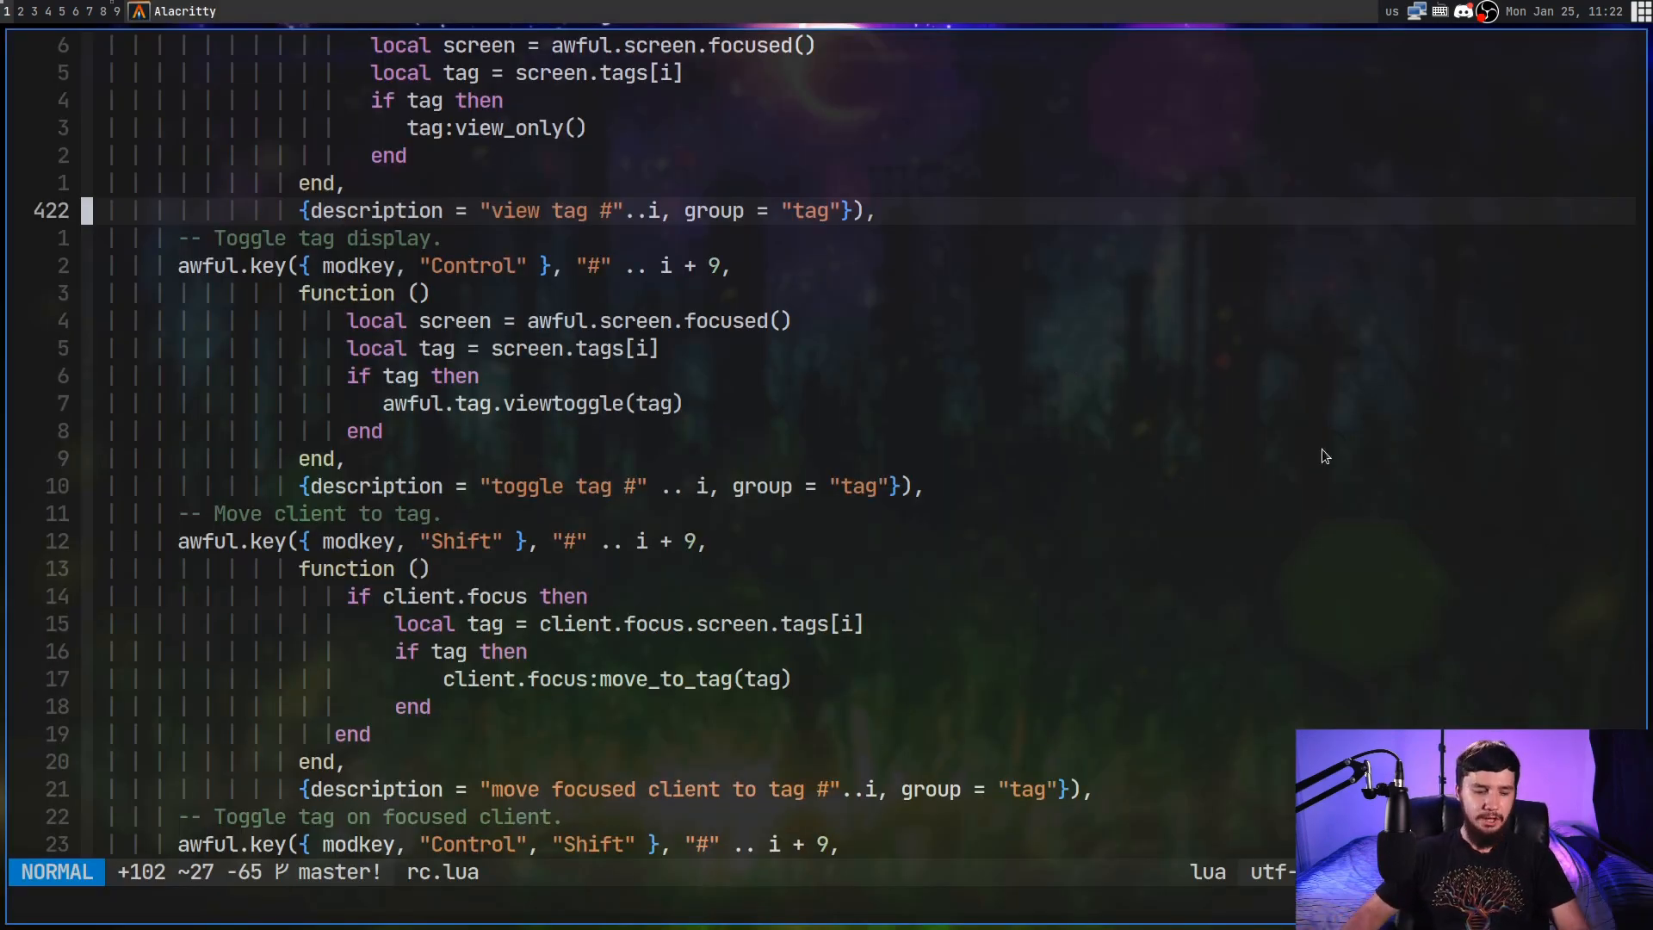
mouse_move(1196, 516)
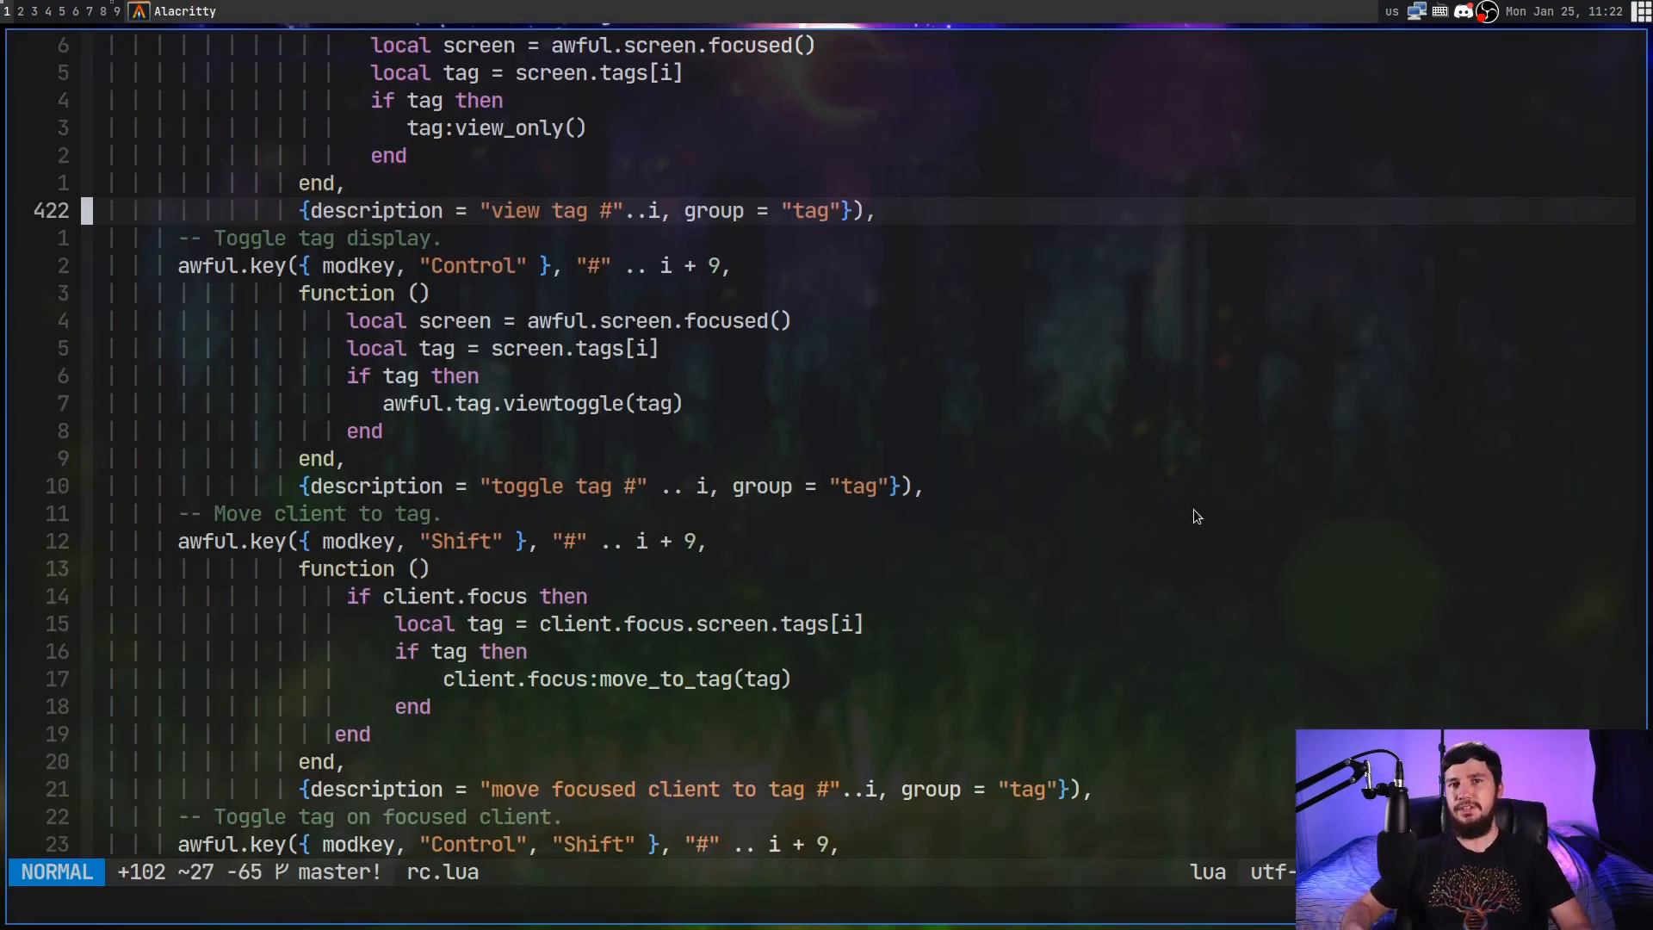
mouse_move(1043, 684)
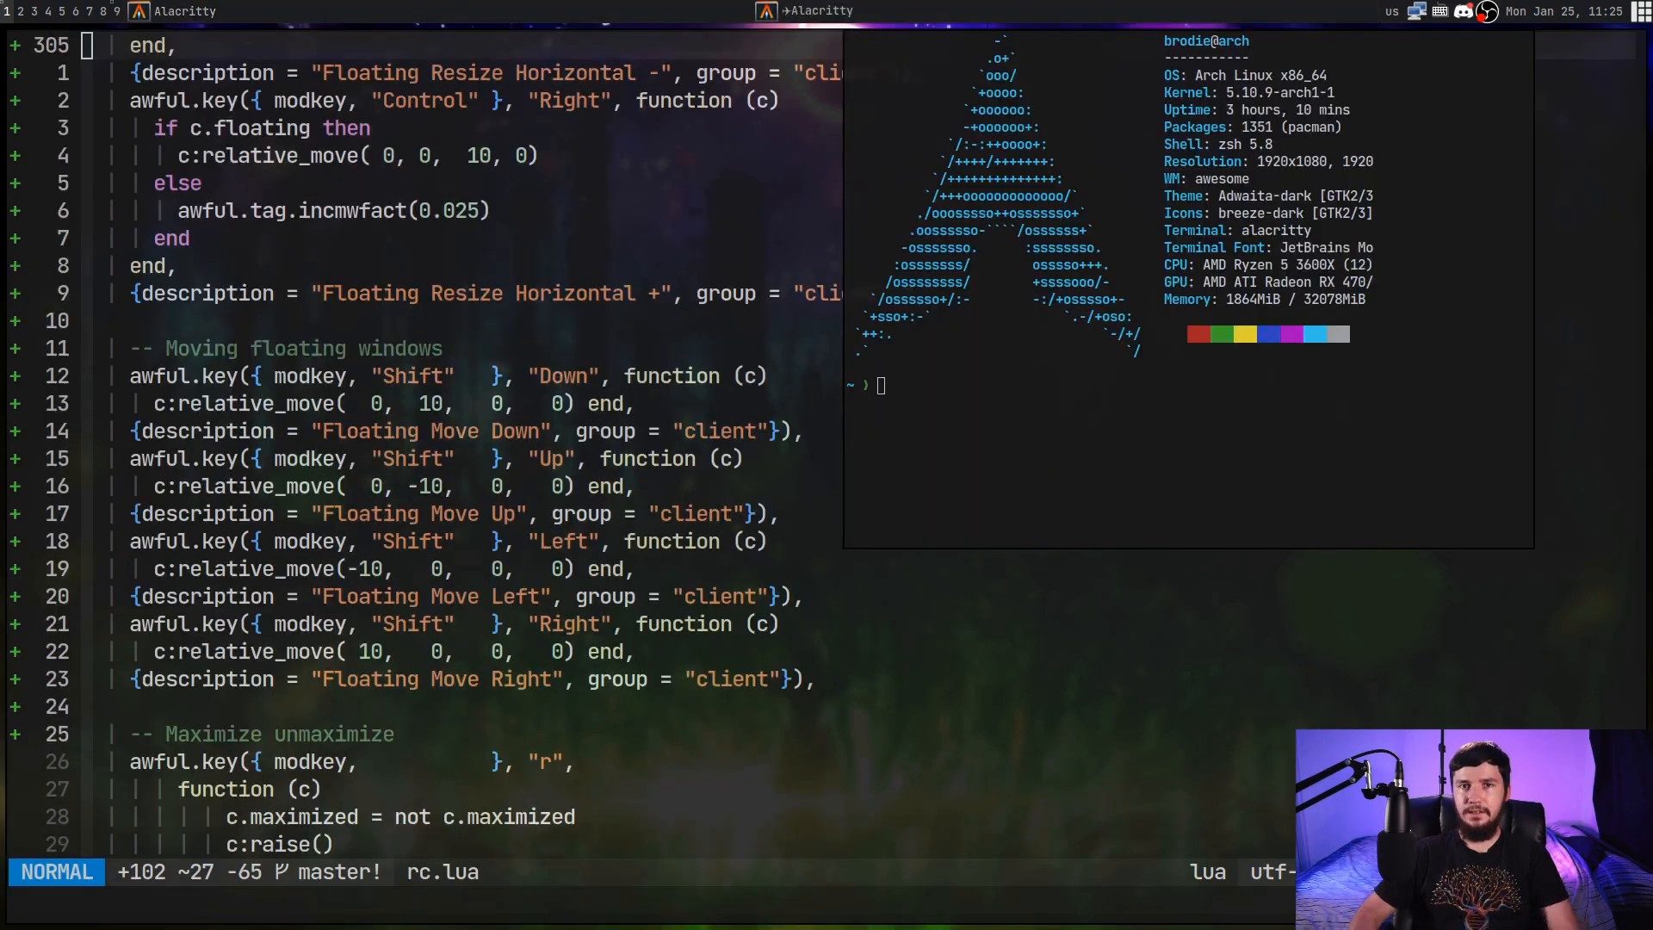
mouse_move(170, 11)
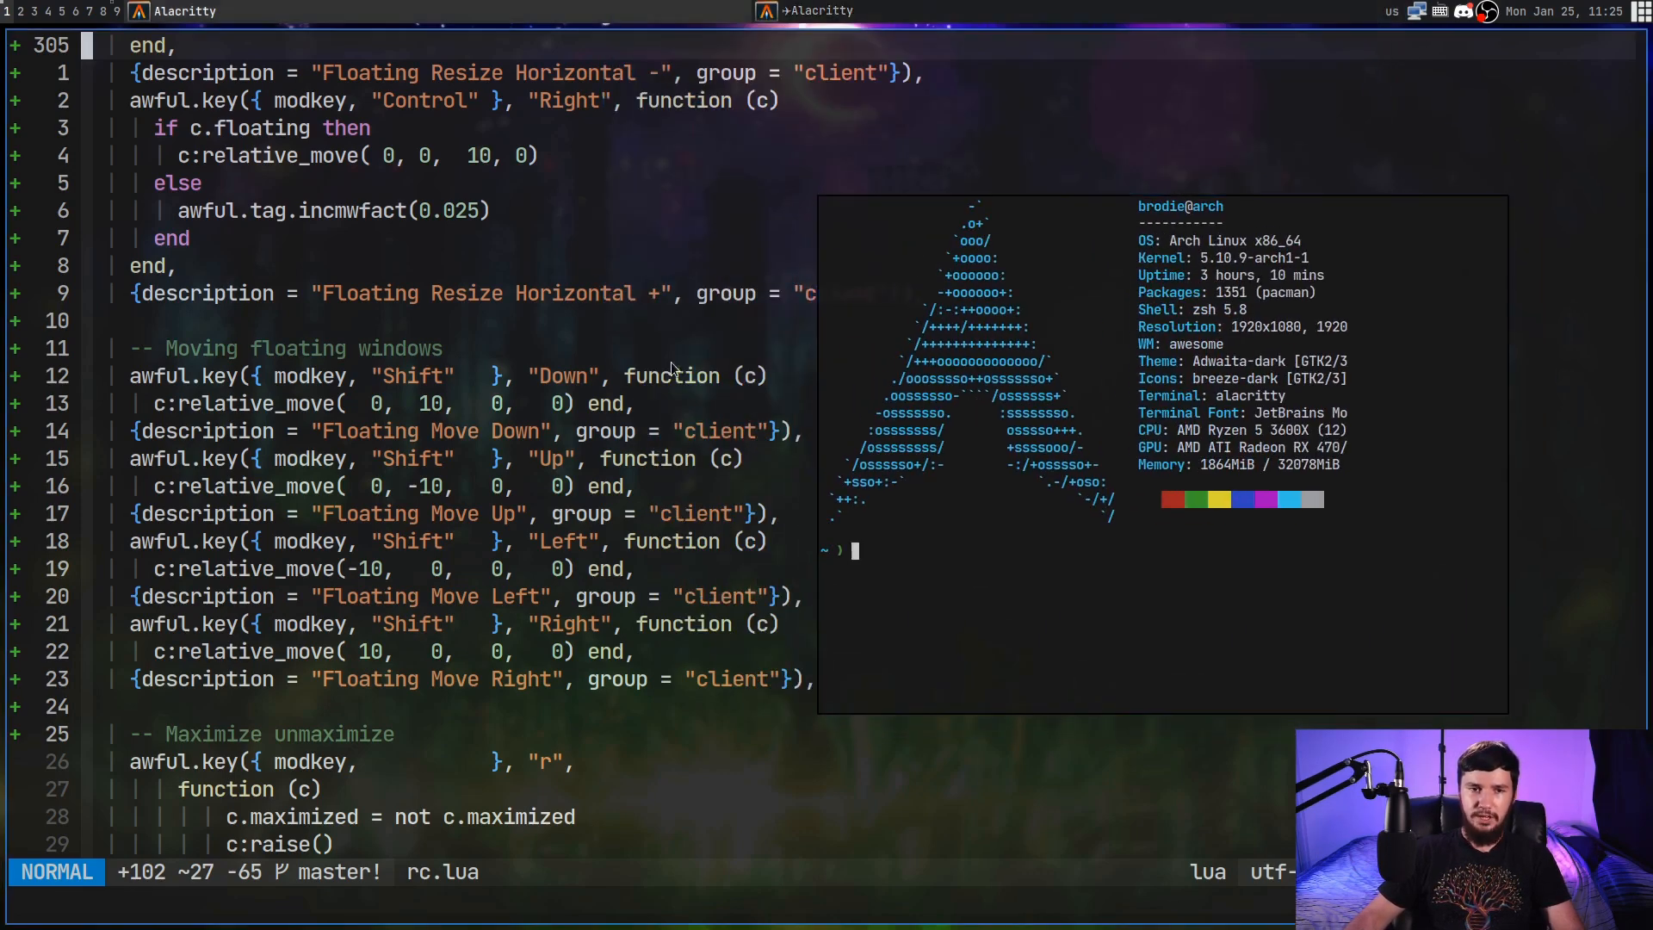
Search rc.lua backwards for 'snap' to reach the floating-window bindings
text(?snap)
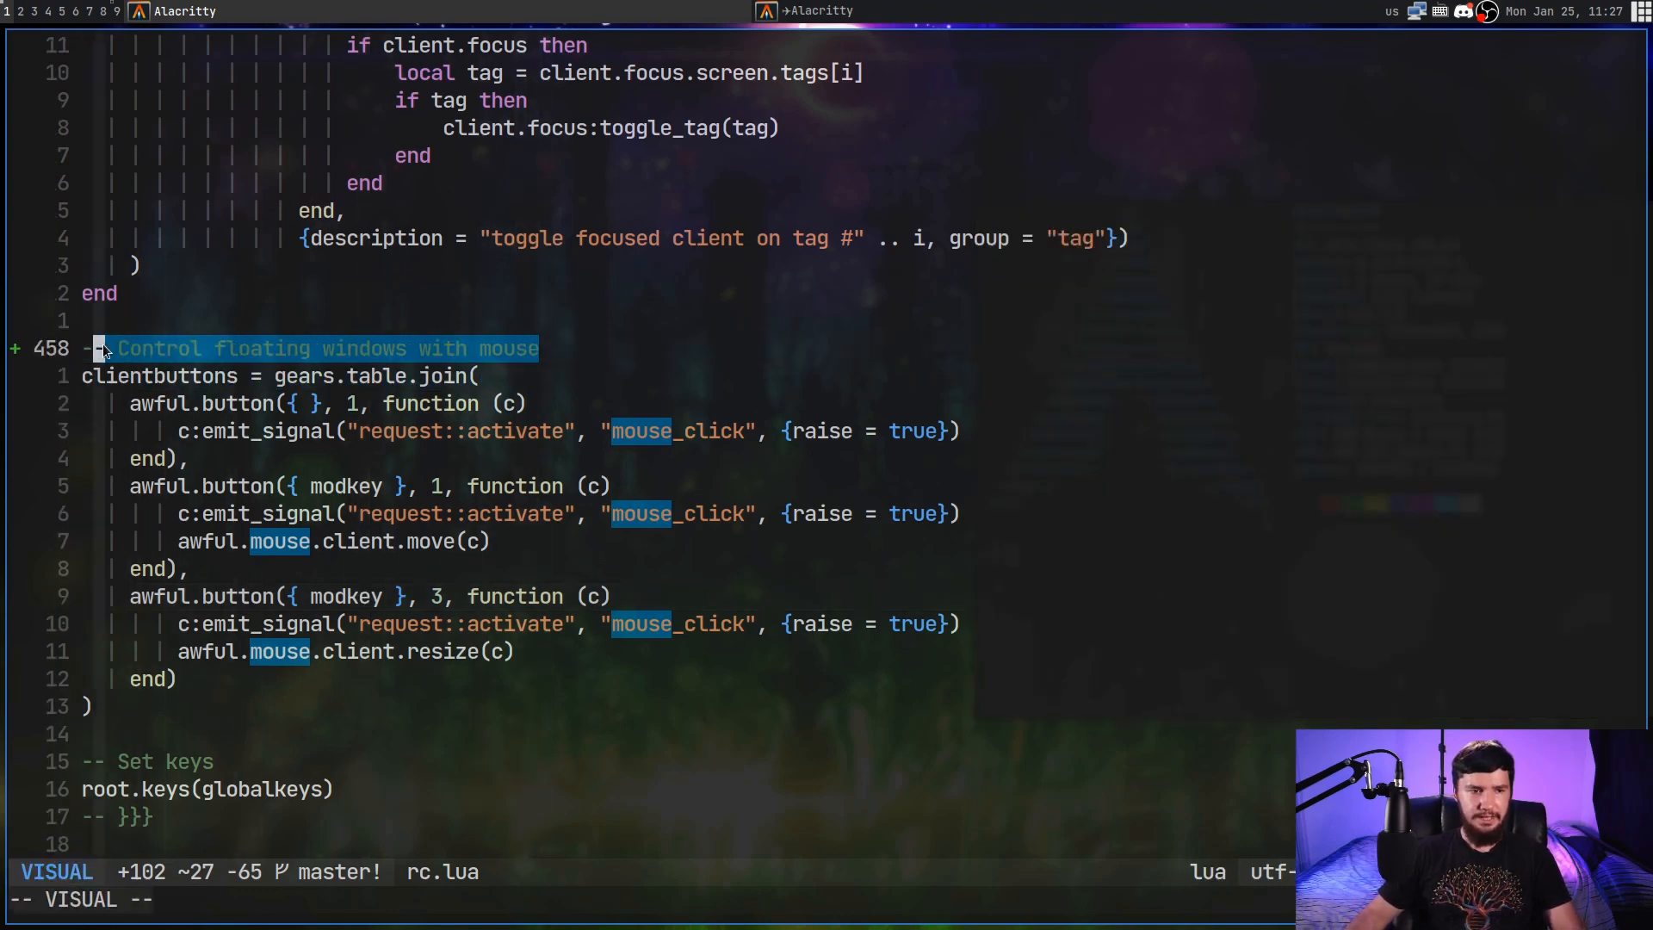
Return Neovim to normal mode, then re-enter insert mode in rc.lua
key(Escape)
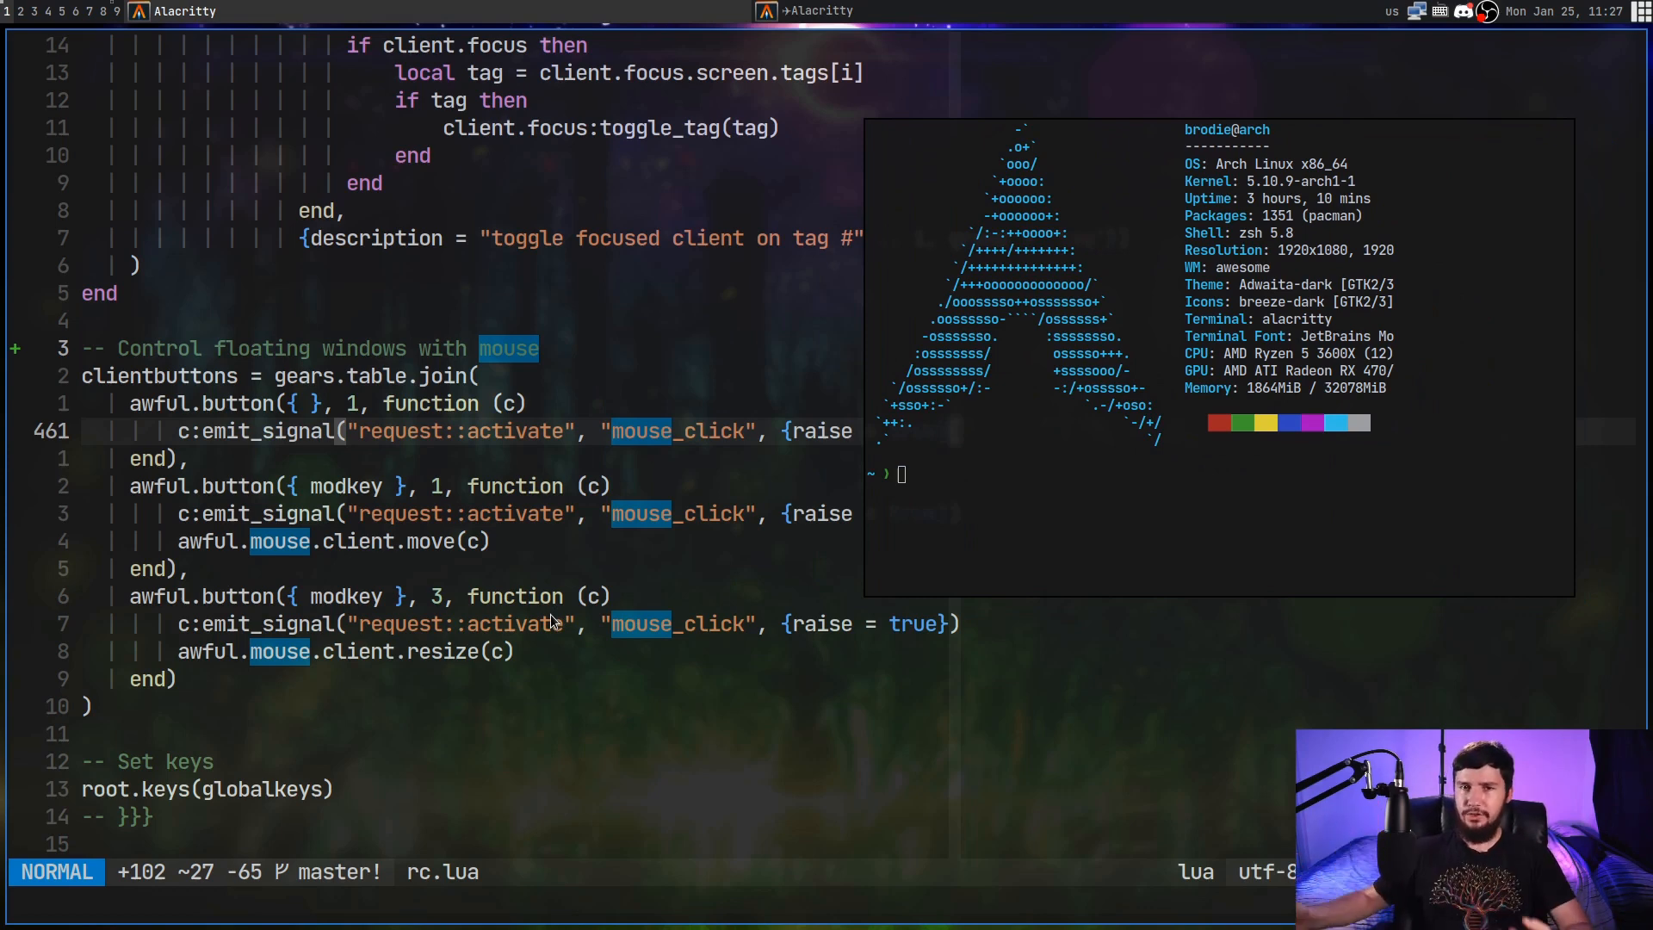
key(i)
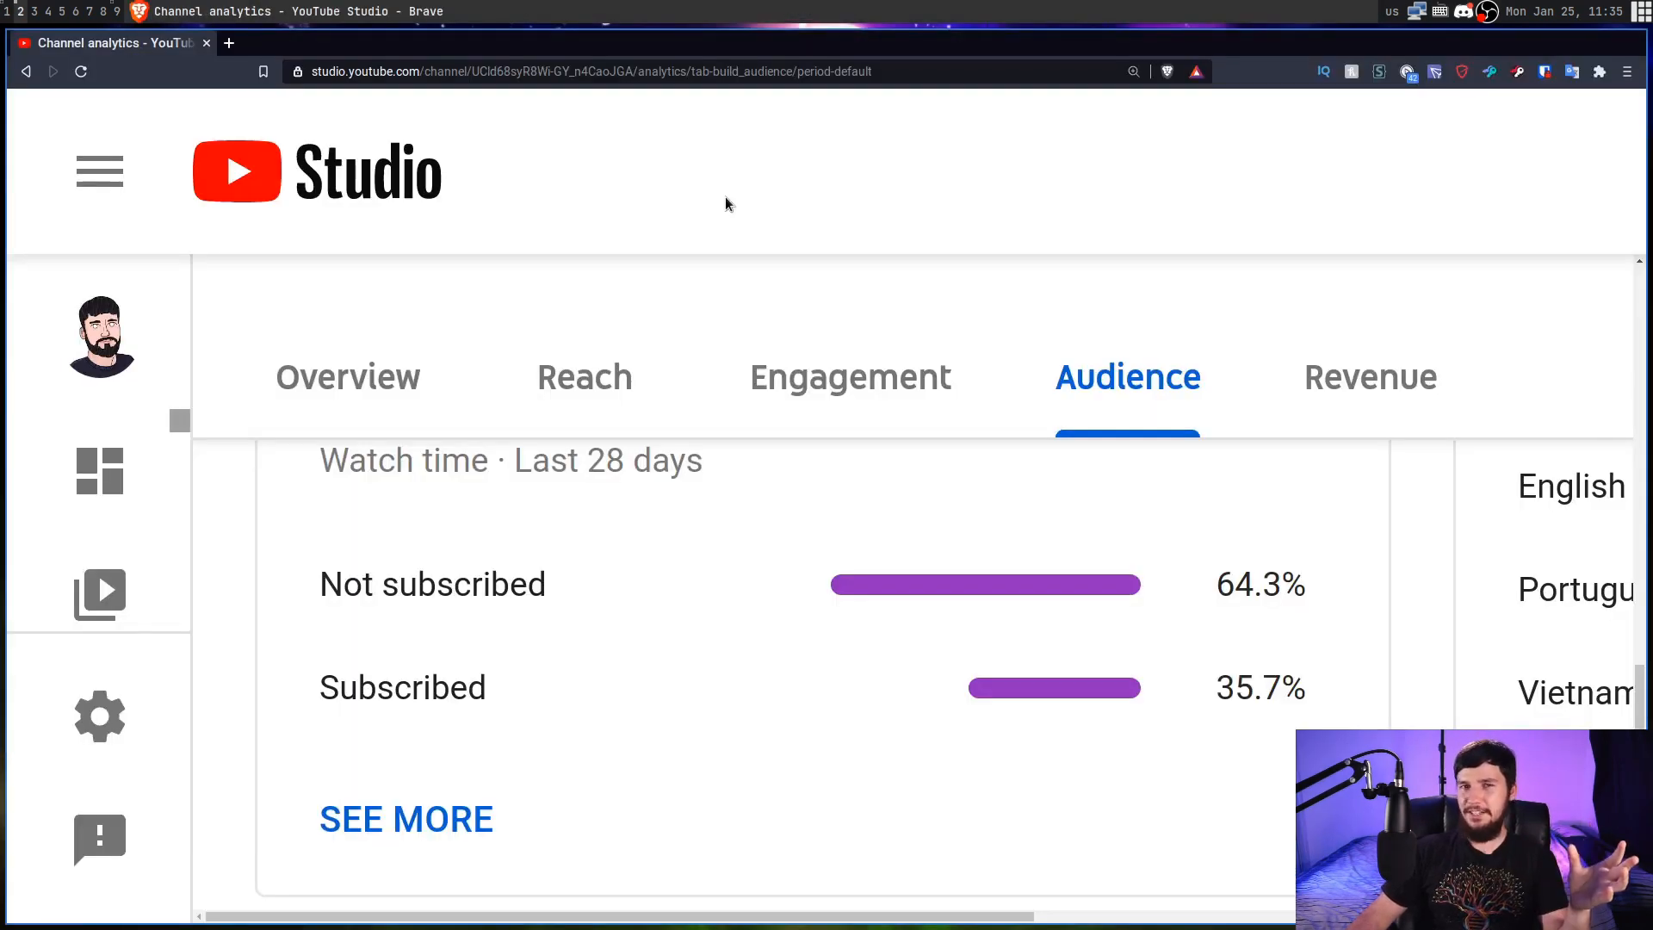
mouse_move(742, 206)
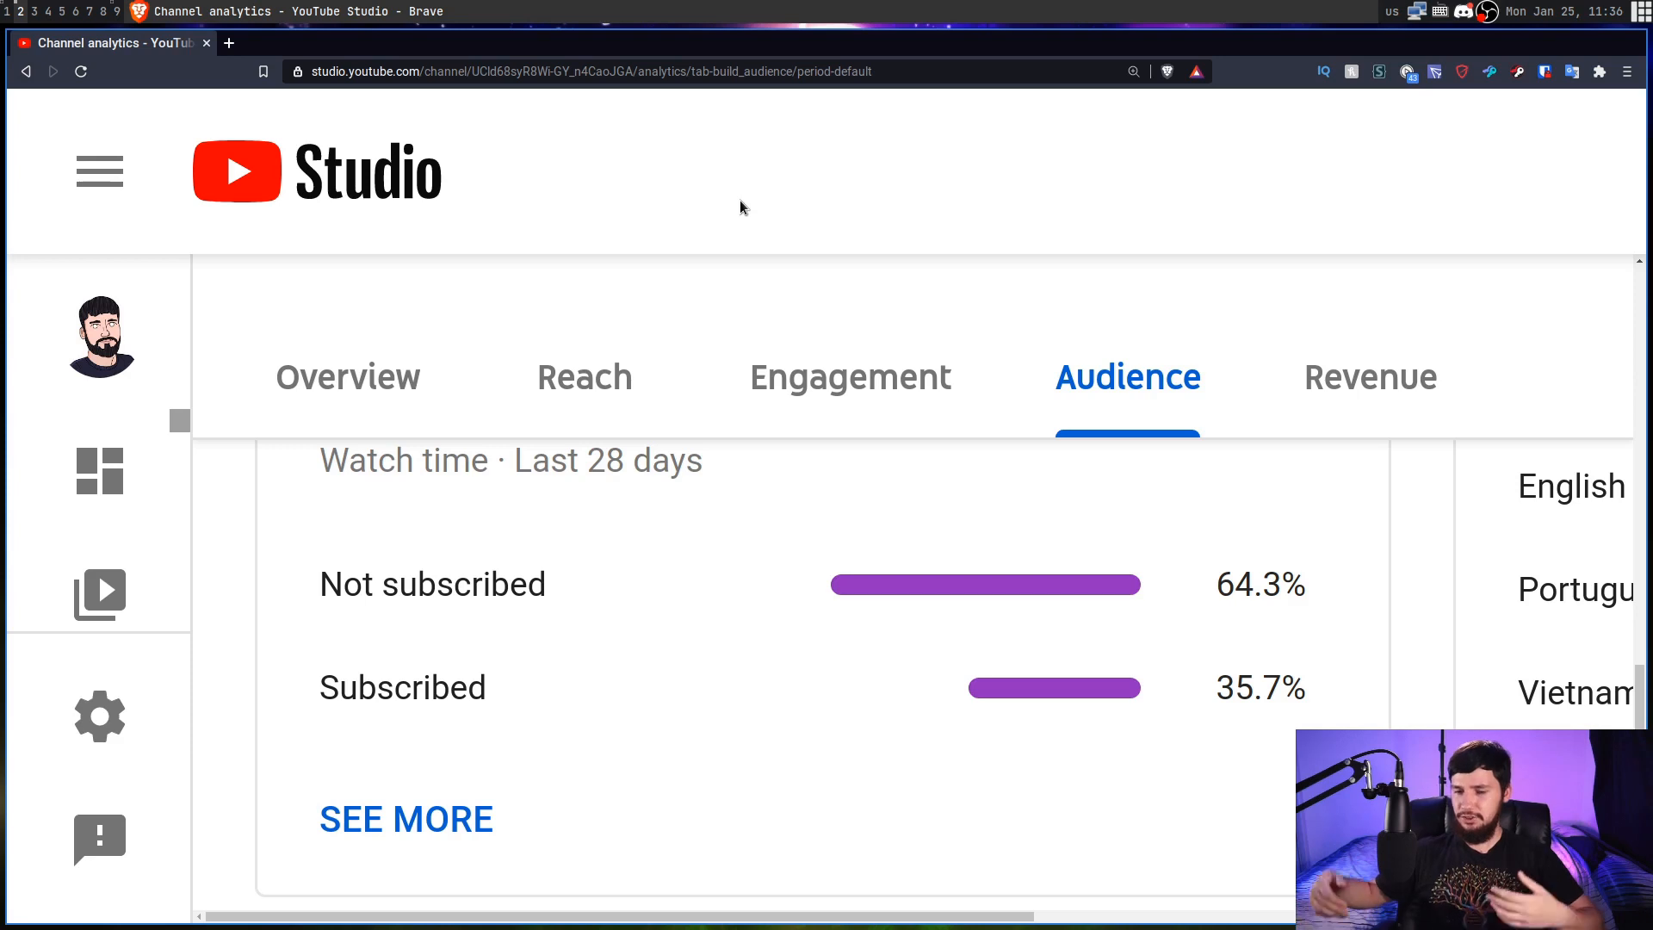
mouse_move(732, 204)
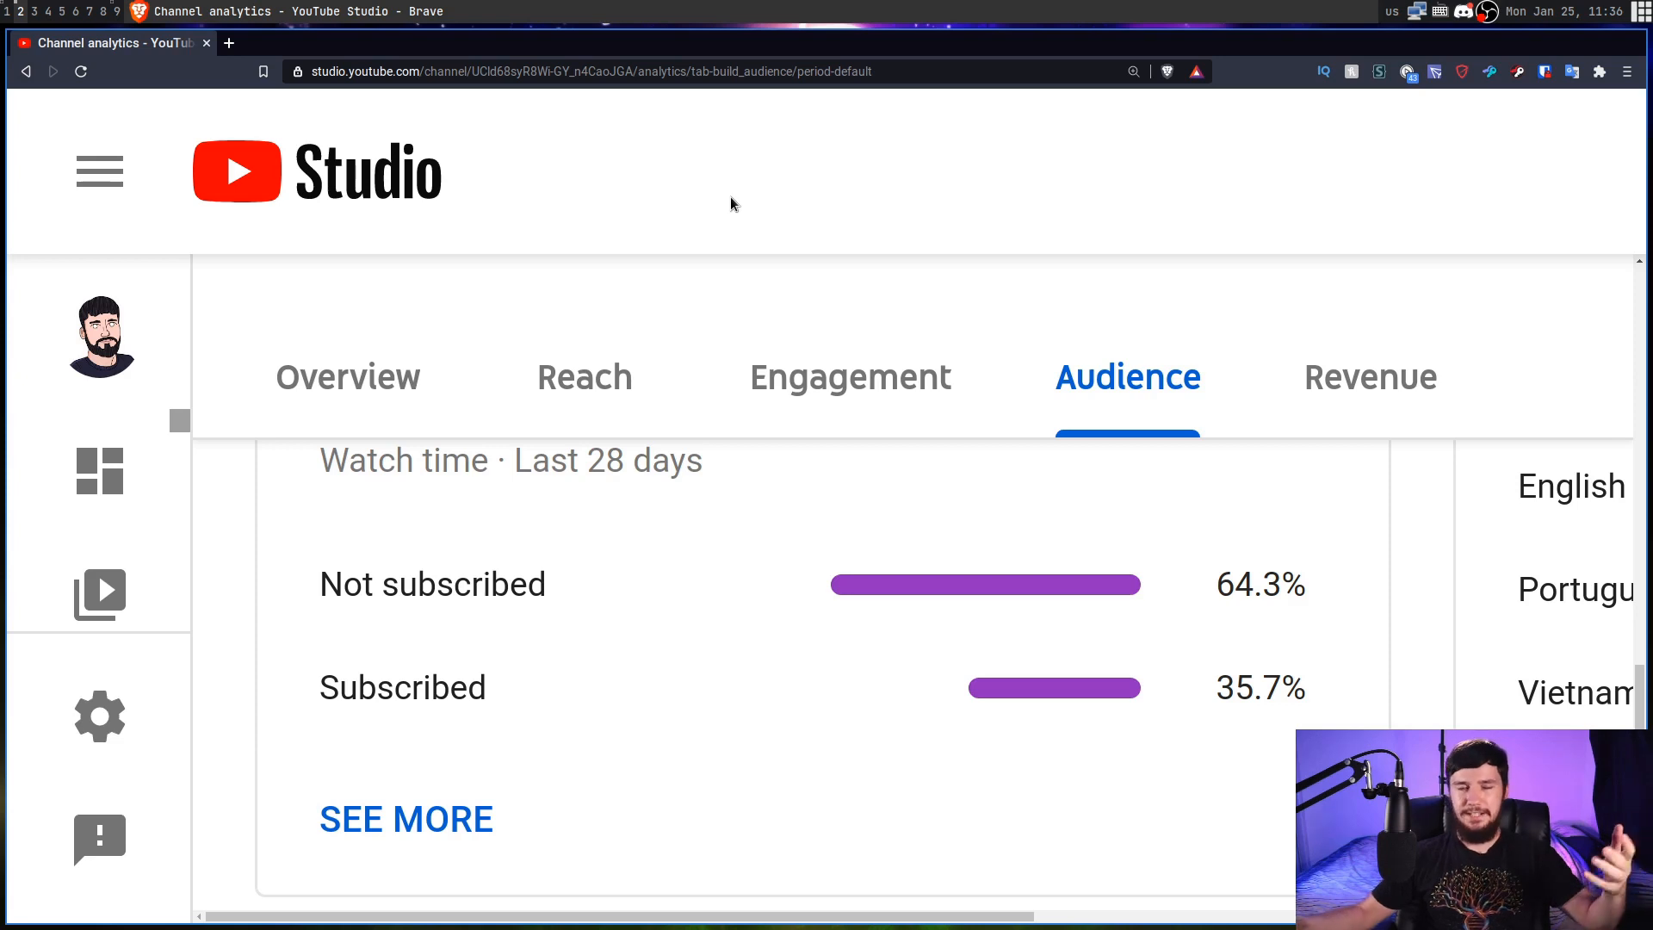
mouse_move(822, 223)
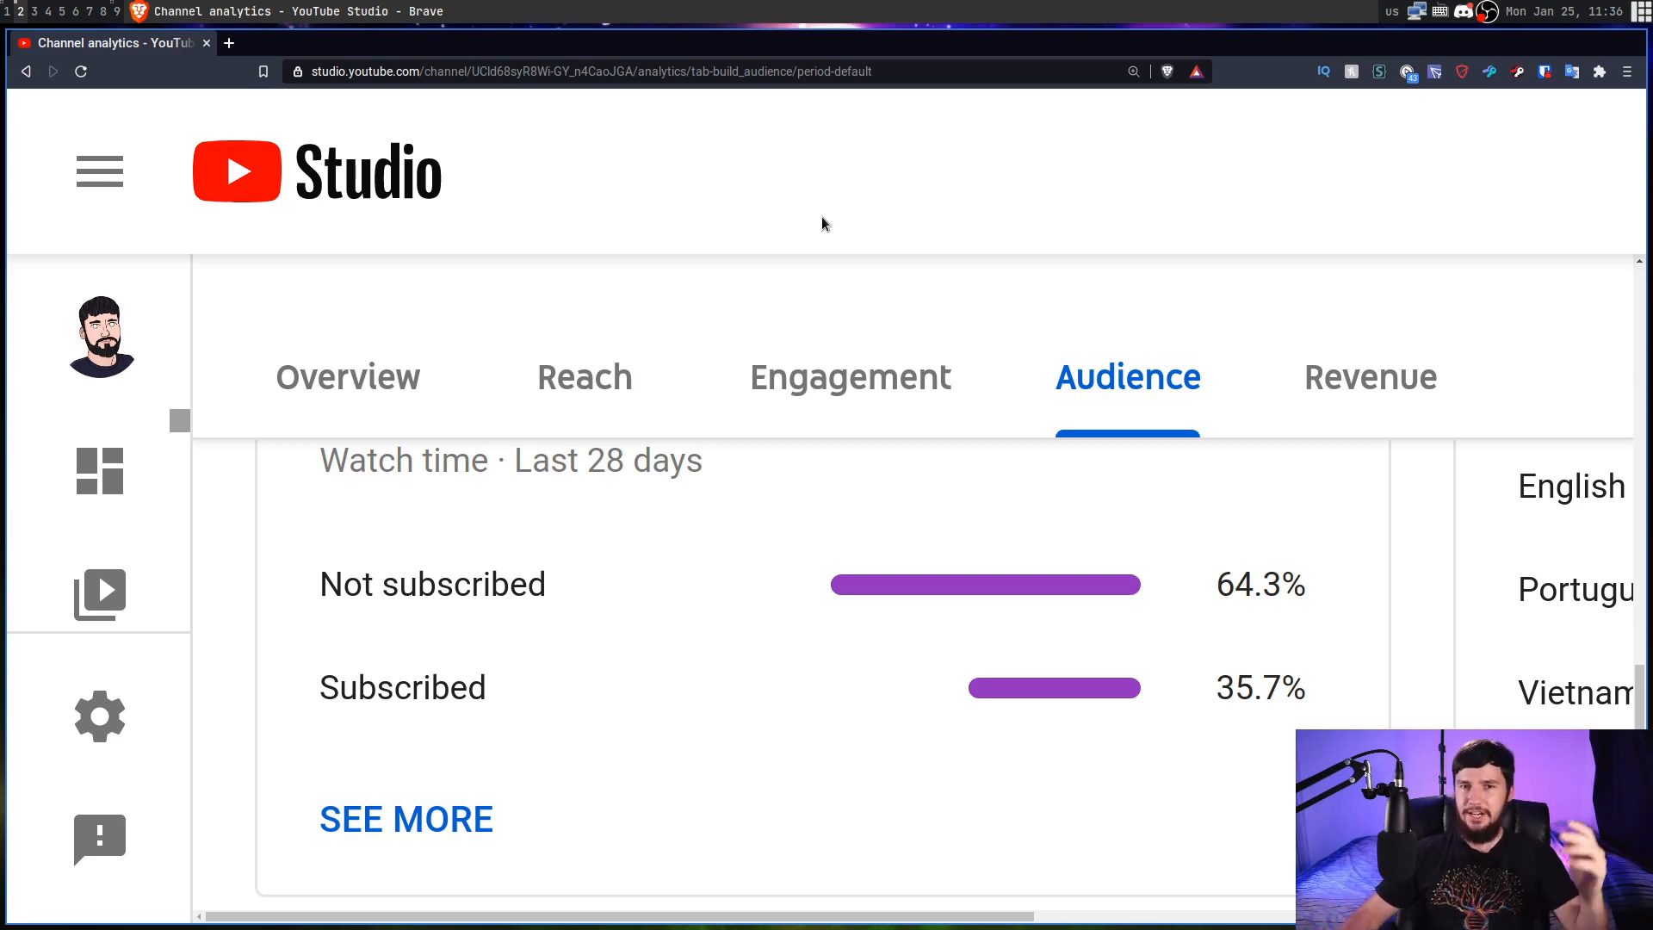
mouse_move(857, 194)
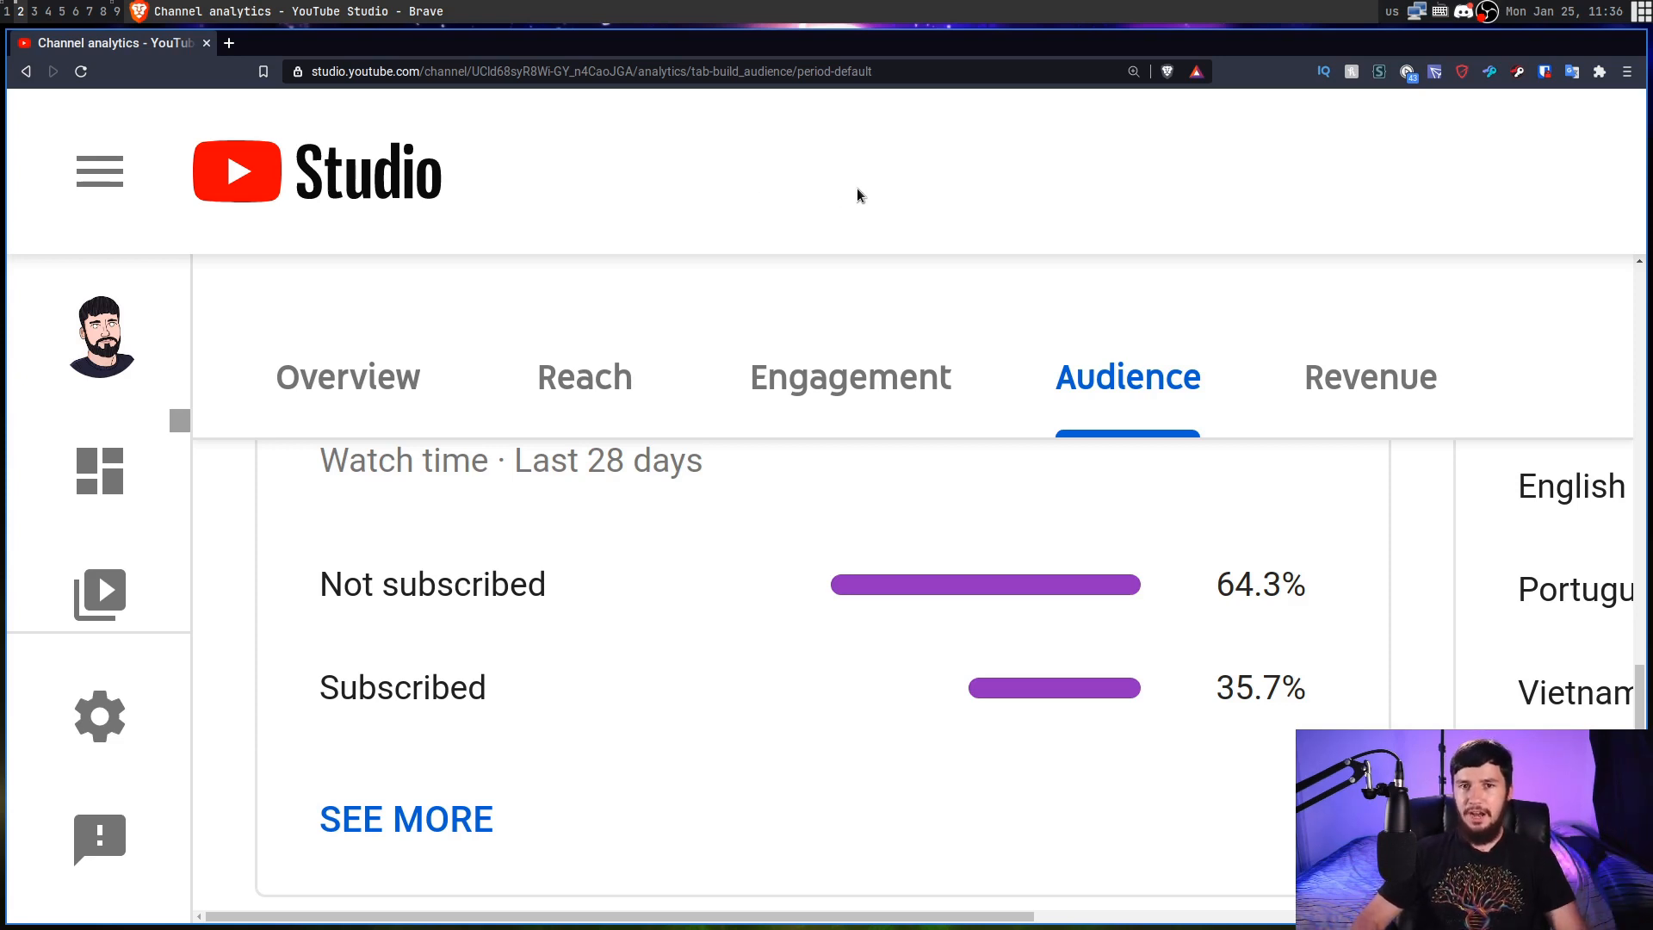